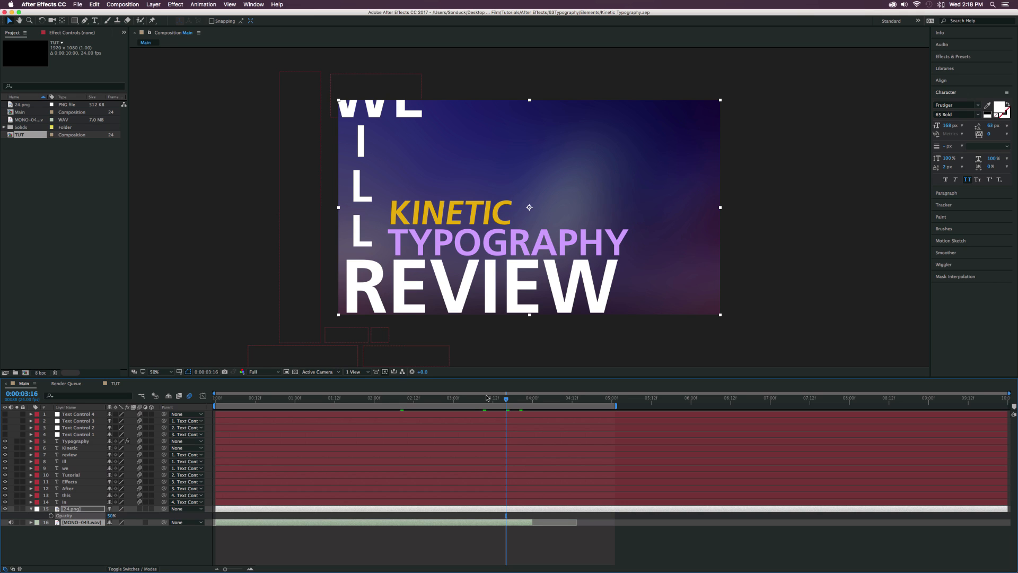
mouse_move(477, 393)
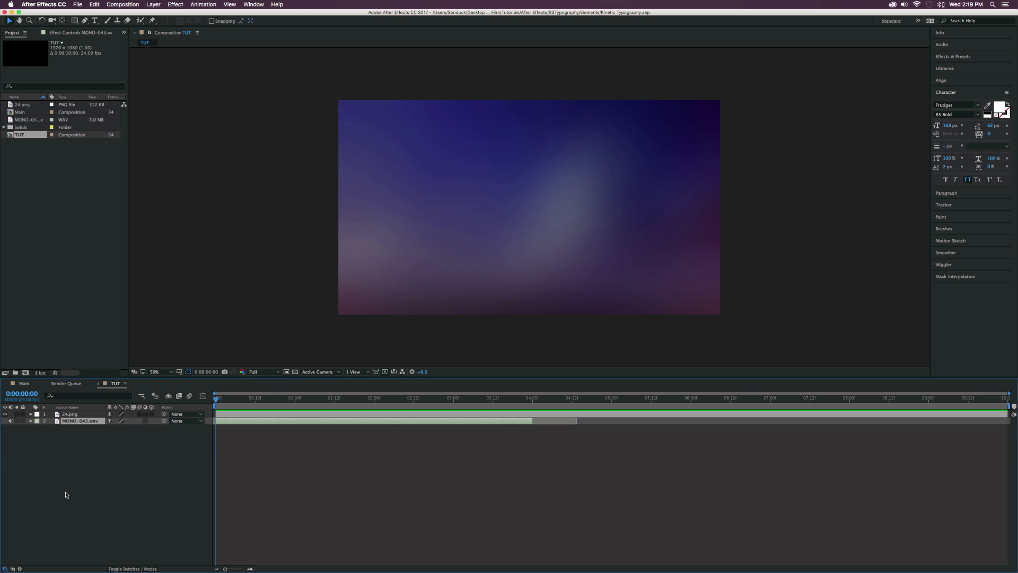
mouse_move(113, 422)
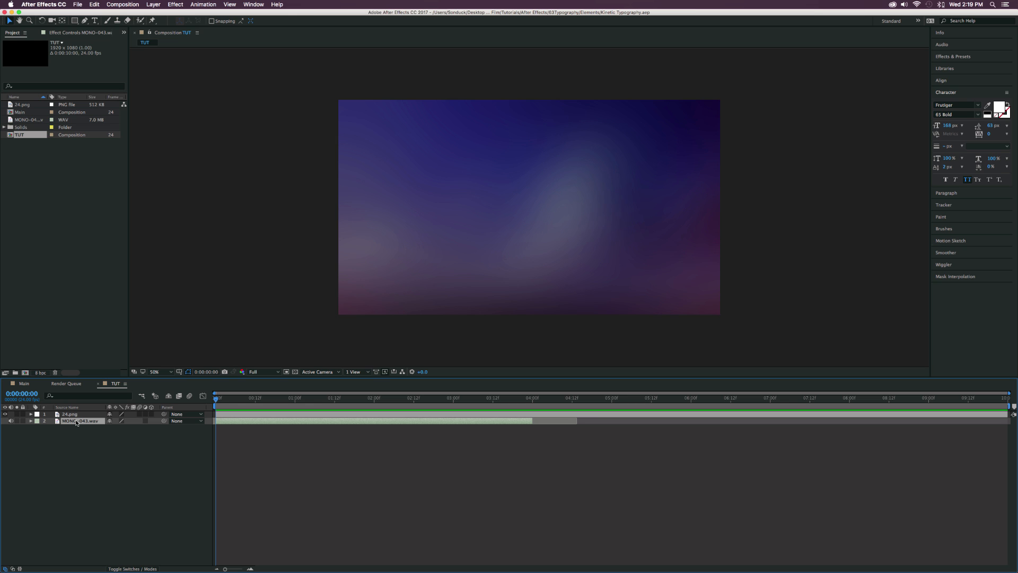
- Select the MONO-043.wav voiceover layer and reveal its waveform in the TUT timeline
left_click(31, 420)
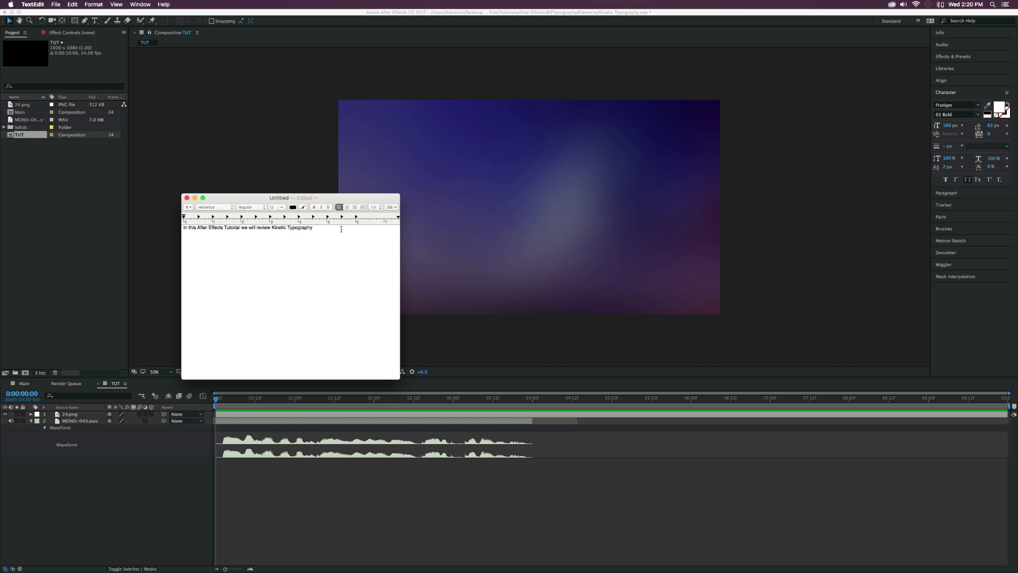
left_click_drag(291, 197, 159, 214)
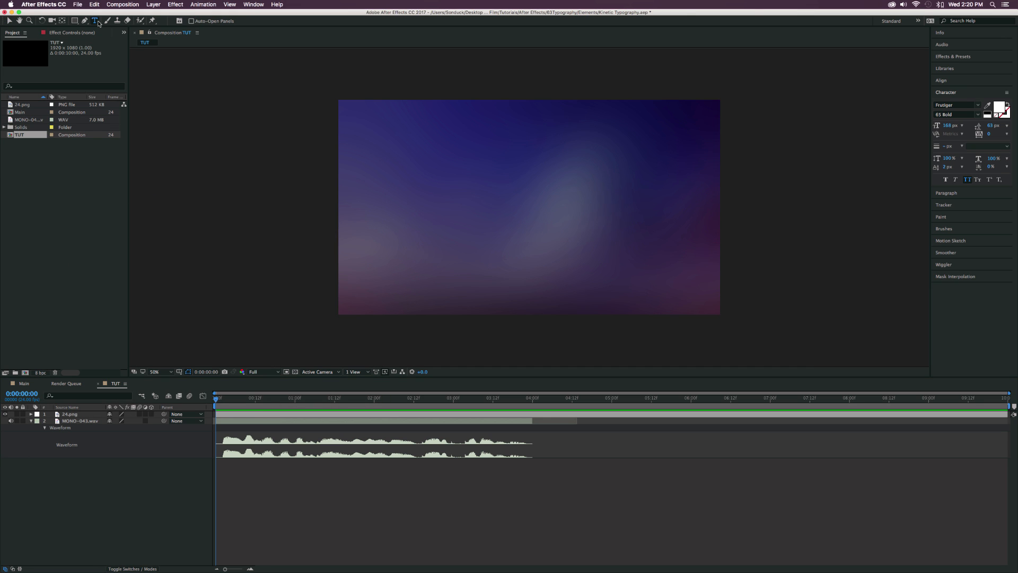
- Type the script words In, THIS and AFTER as separate white text layers
left_click(446, 203)
type("In")
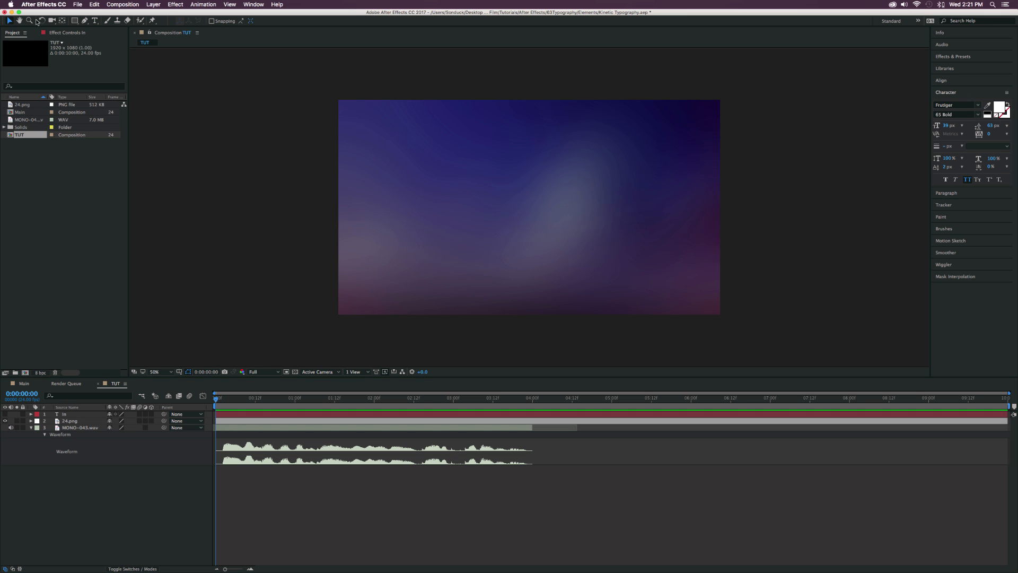
left_click(529, 201)
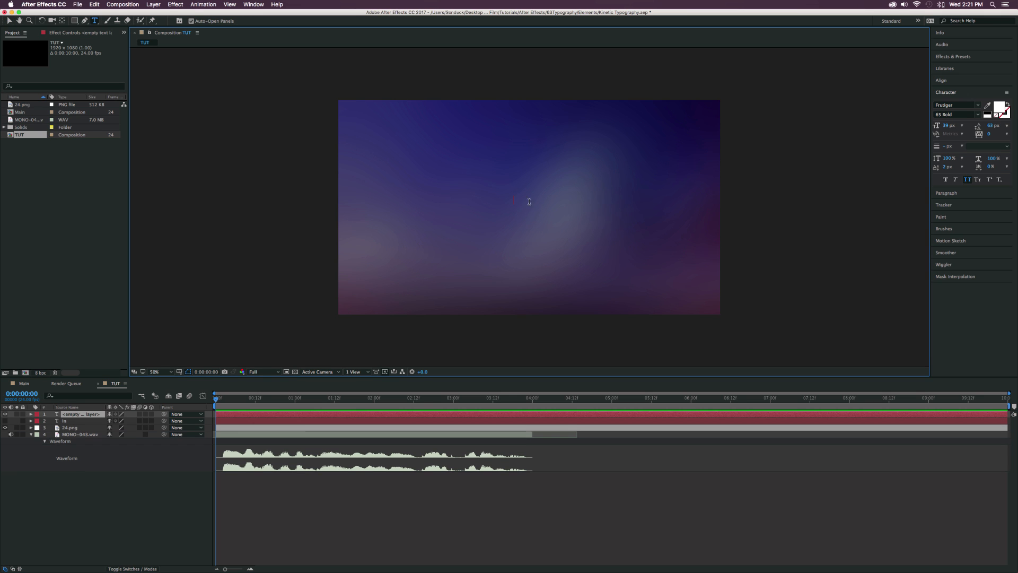
type("THIS AFTER EFFECTS TUTORIAL WE WILL REVIEW KINETIC TYPOGRAPHY")
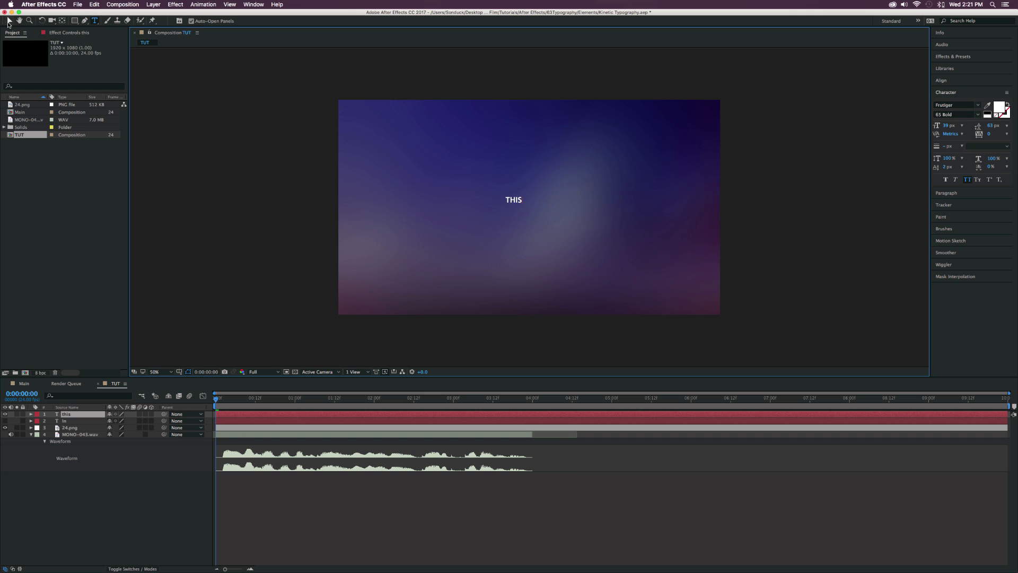
left_click(95, 20)
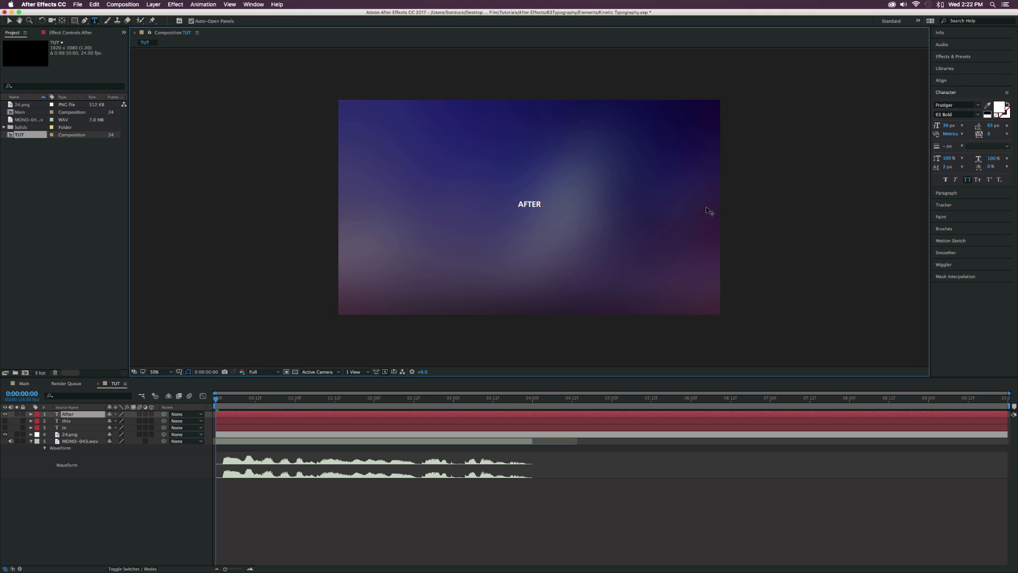
mouse_move(15, 21)
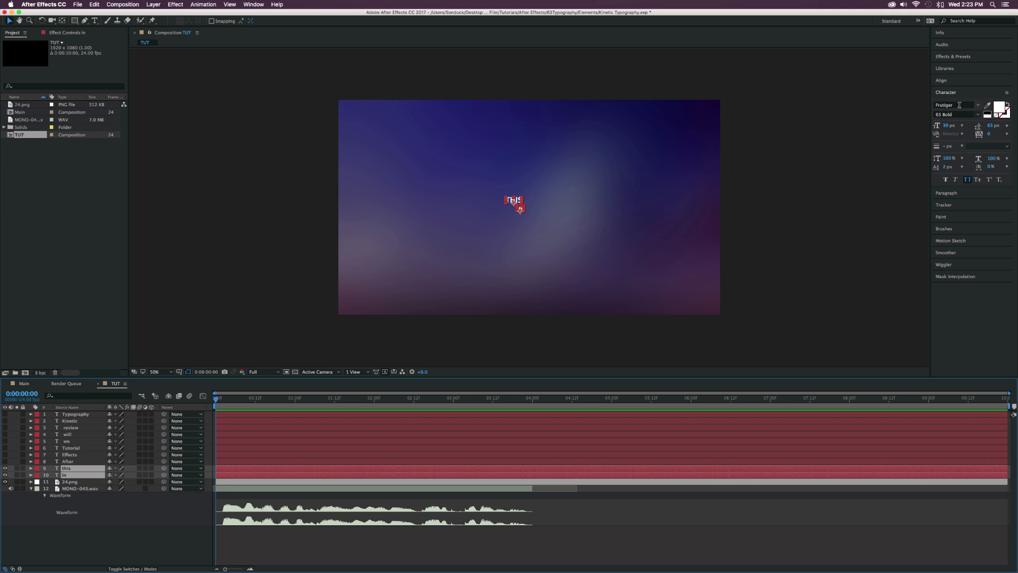
mouse_move(954, 105)
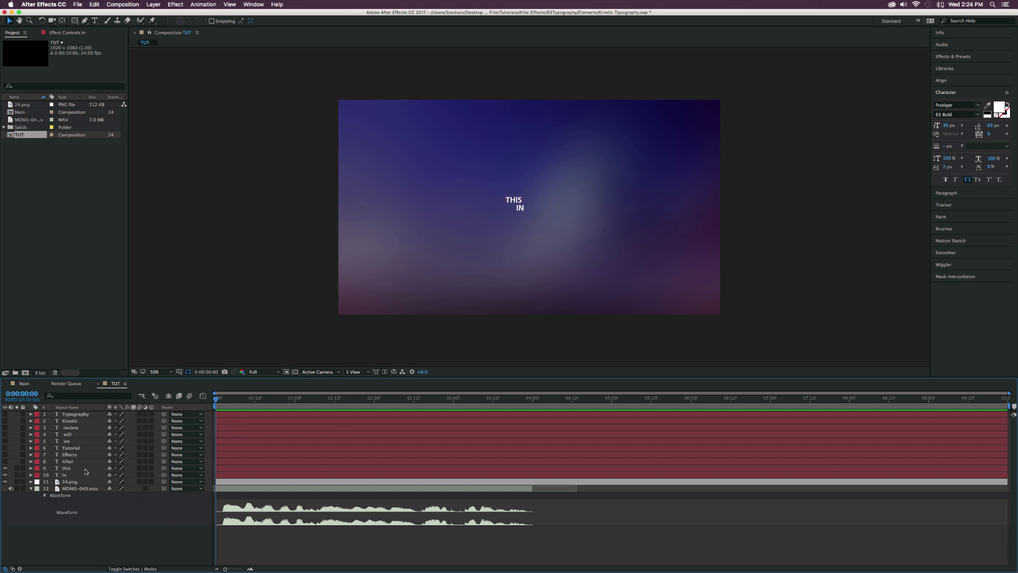
- Select the In layer among the ten word layers through Typography
left_click(979, 113)
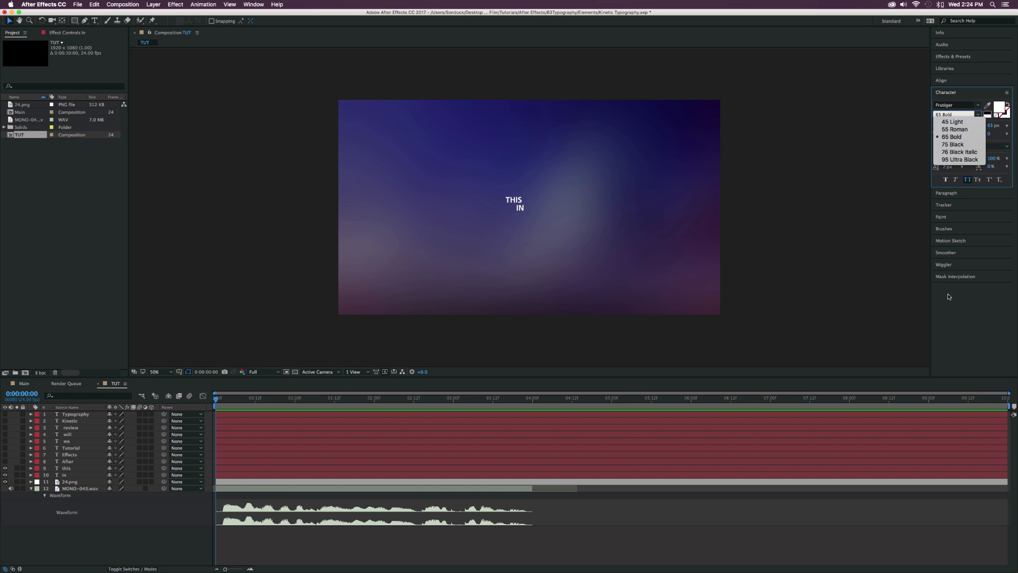
mouse_move(956, 333)
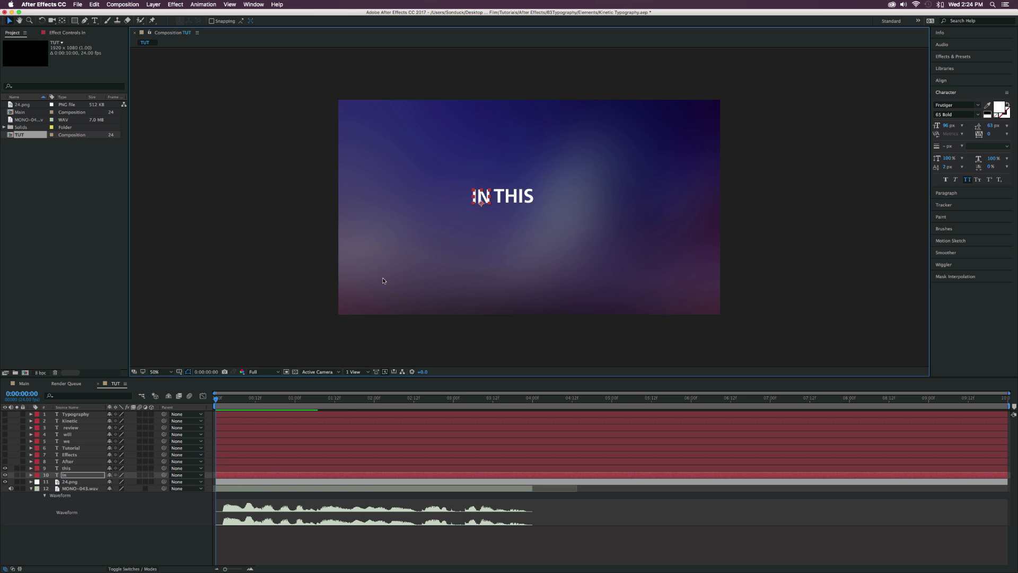
- Select IN with THIS and show title-safe guides to centre the enlarged line
left_click(66, 467)
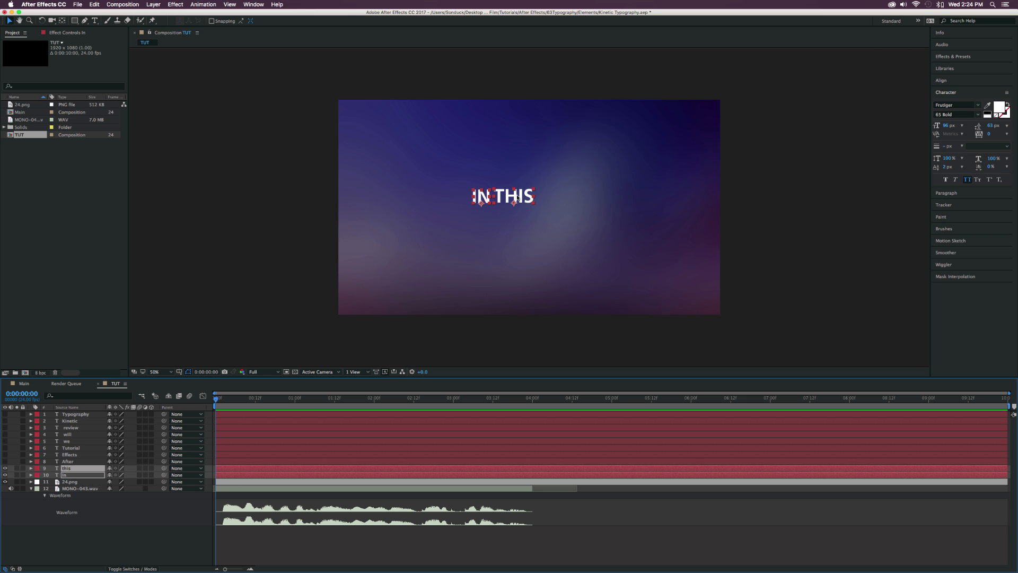
left_click(179, 371)
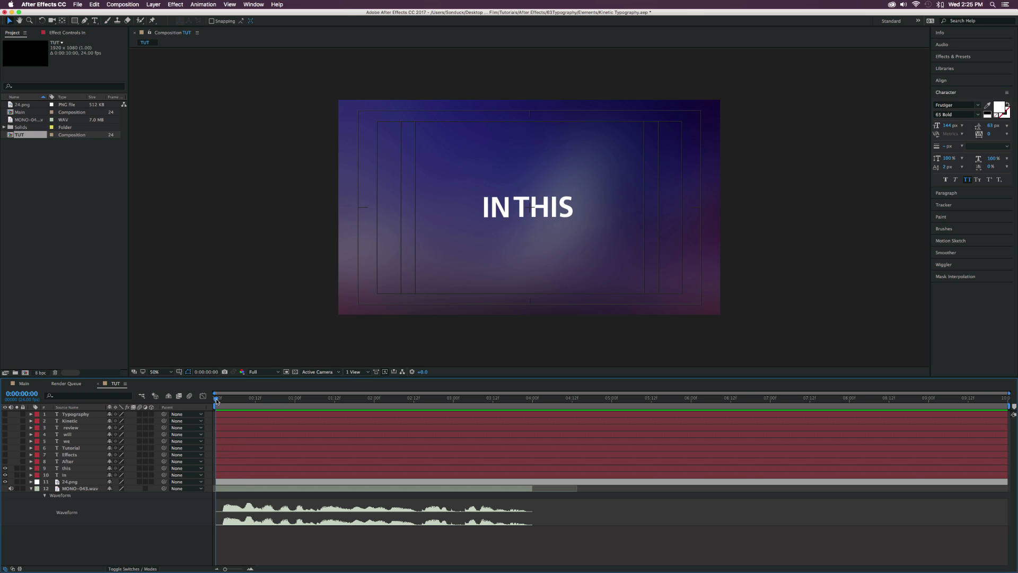
- Keyframe IN's Position sliding in from off-screen left, landing at frame 9
left_click(220, 397)
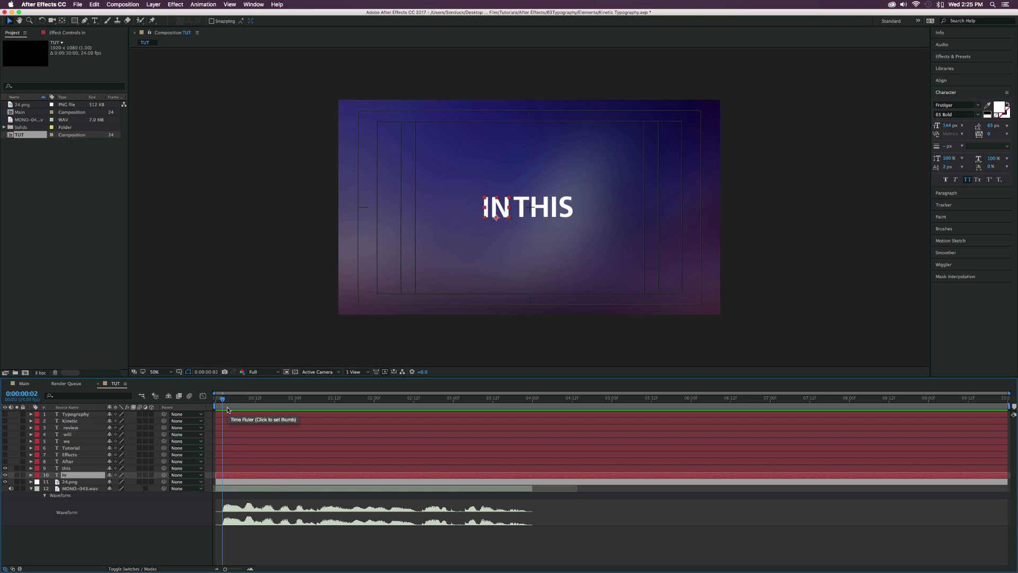
left_click(30, 475)
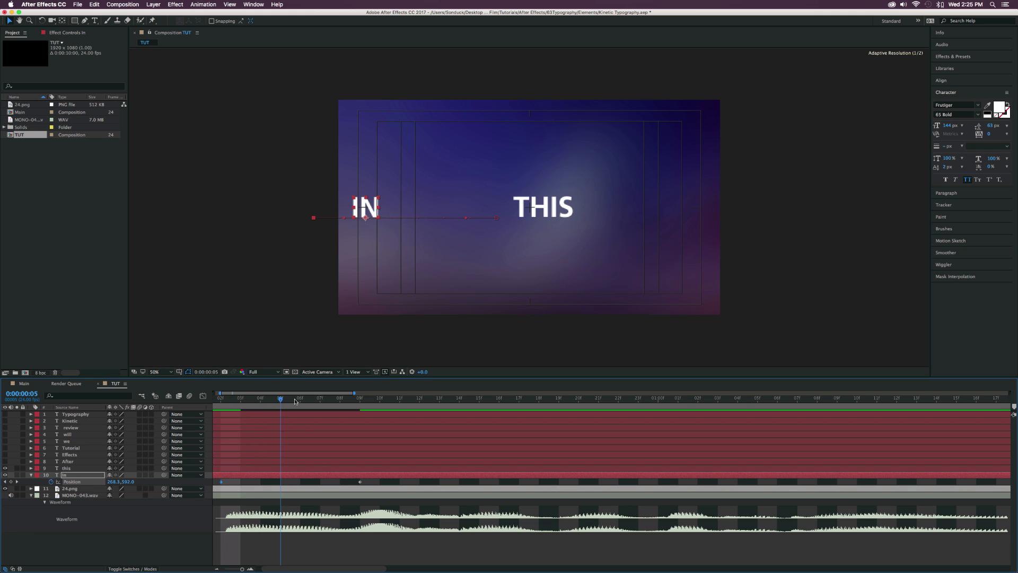
left_click(359, 397)
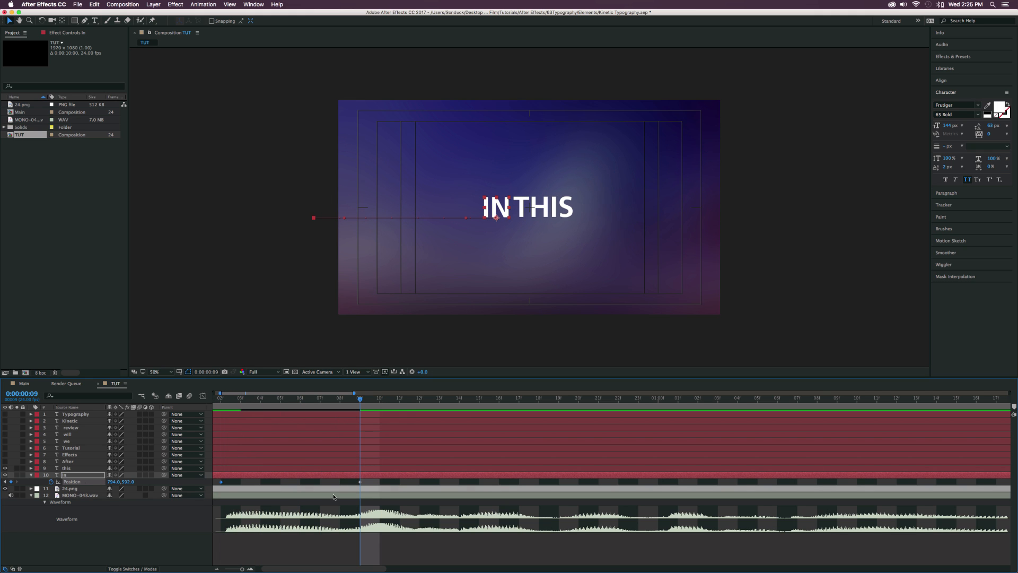
mouse_move(394, 486)
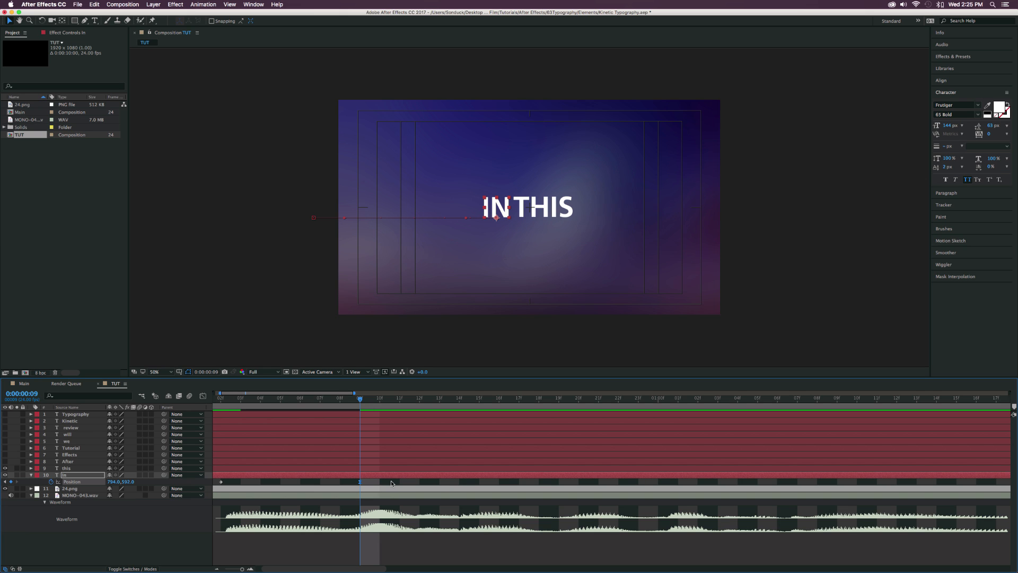
- Keyframe THIS's Position from off-screen right to beside IN at frame 17
left_click(66, 468)
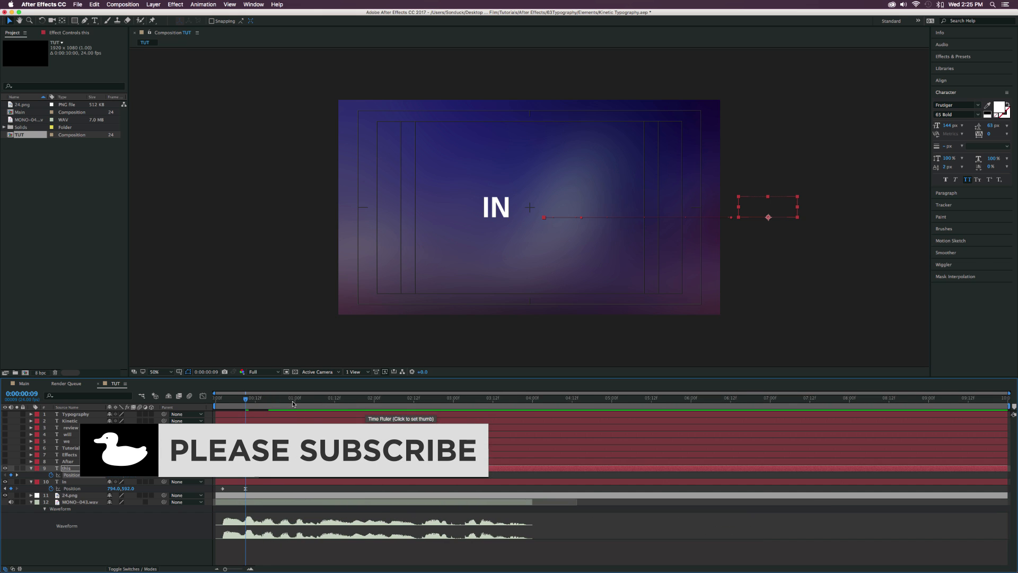
left_click(292, 397)
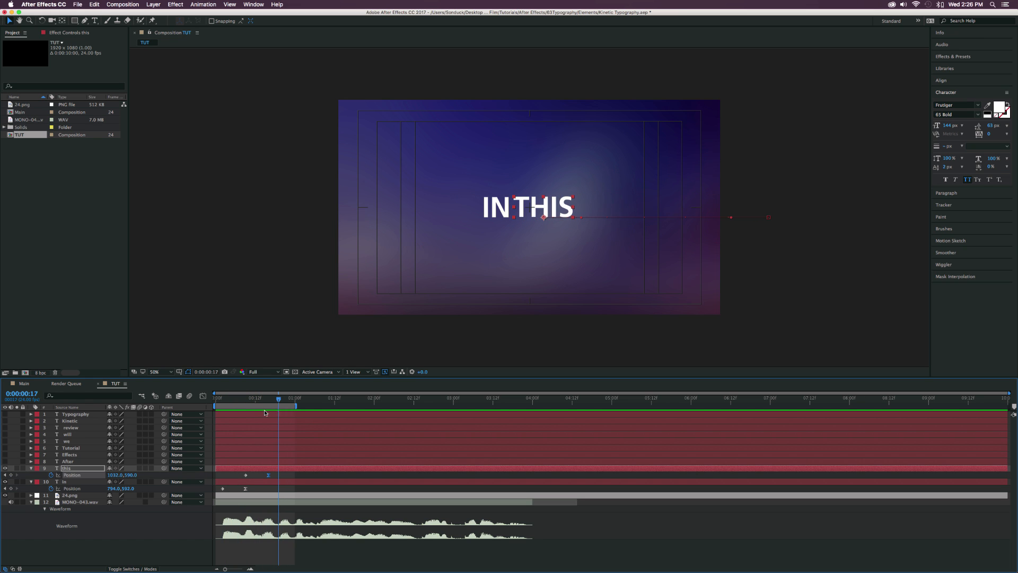
- Preview the IN THIS animation at a later frame and deselect all layers
left_click(289, 397)
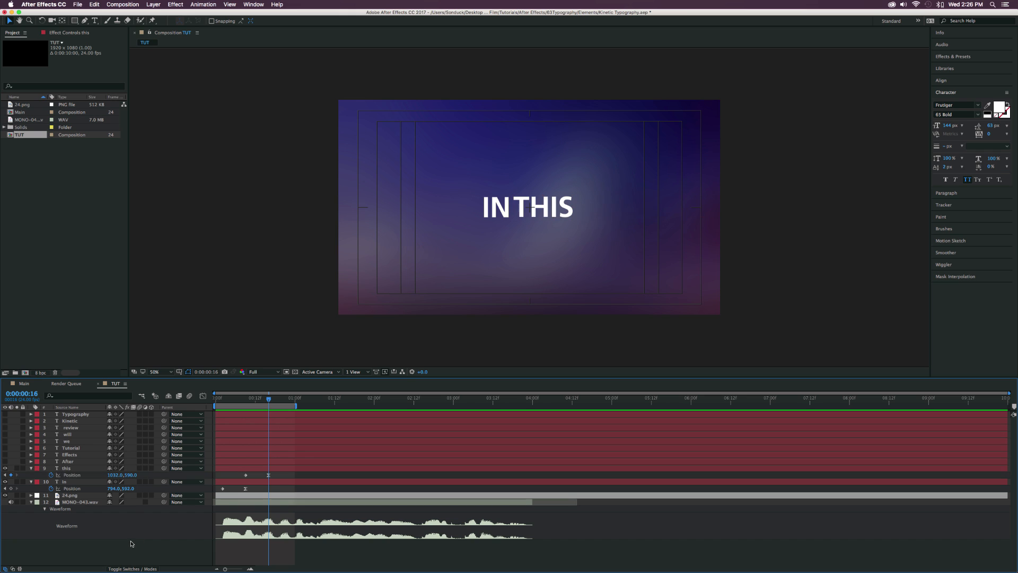
left_click(78, 501)
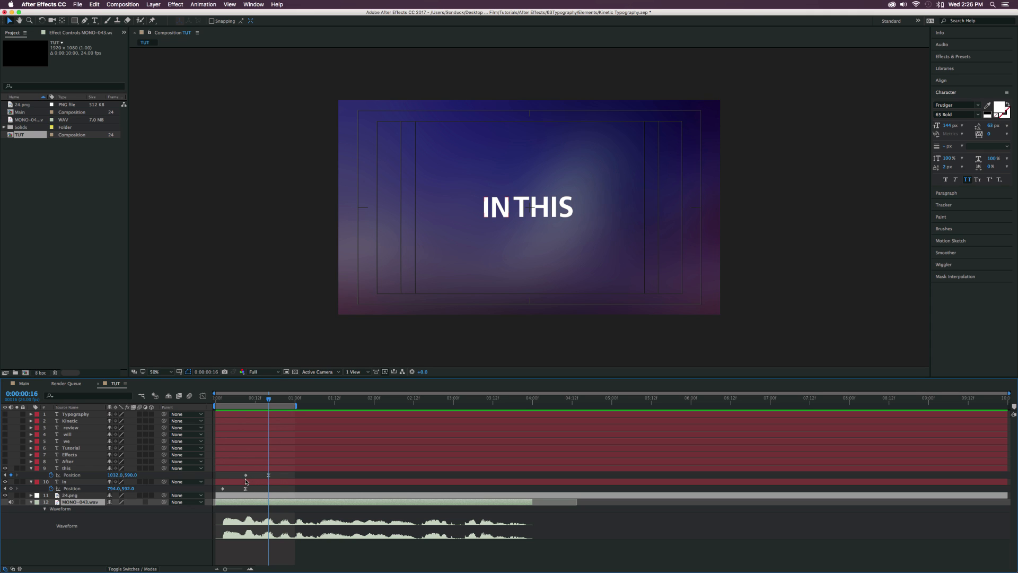
mouse_move(226, 492)
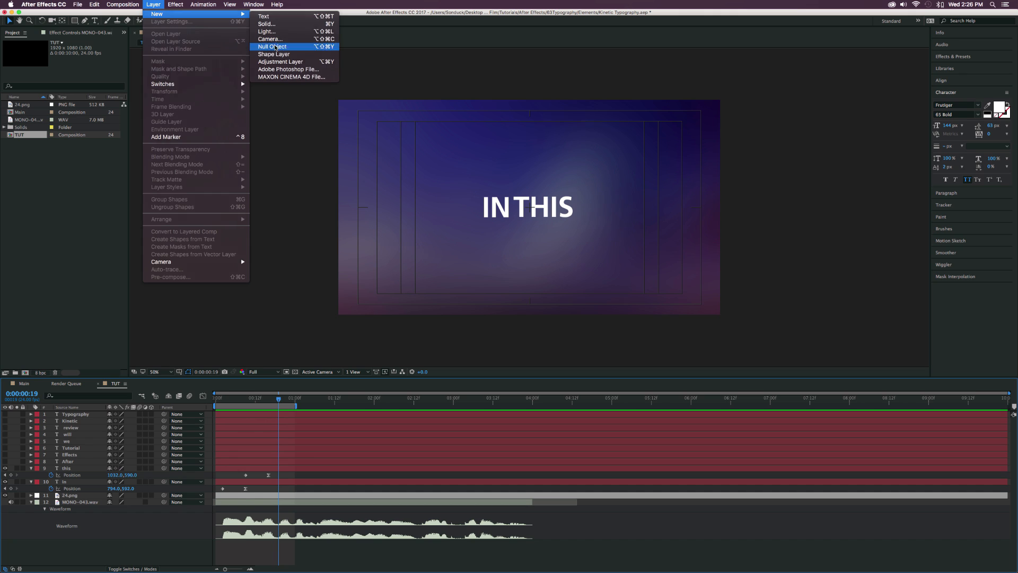
- Add a null named Text Control 1 and parent IN and THIS to it
left_click(271, 46)
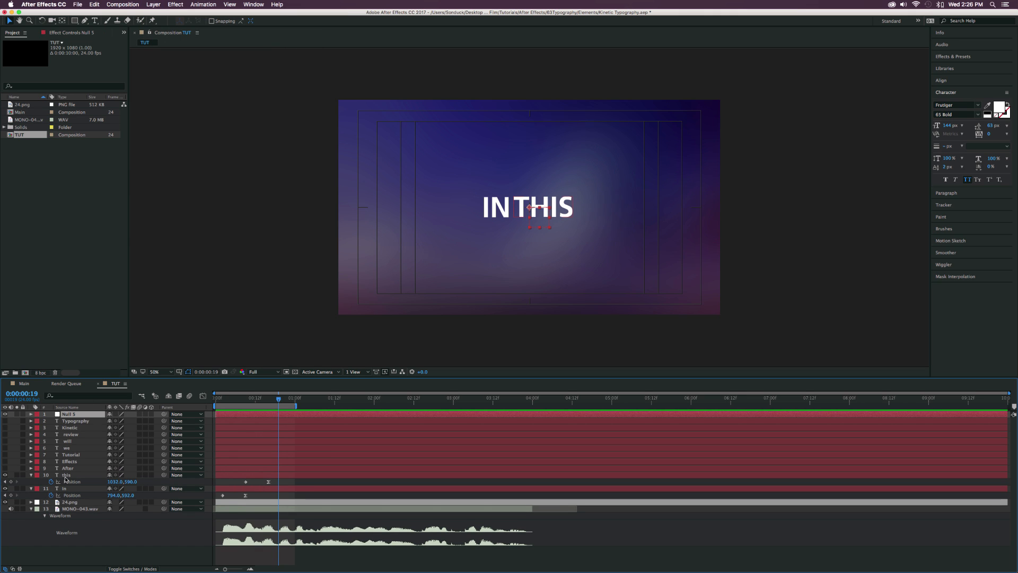
double_click(68, 414)
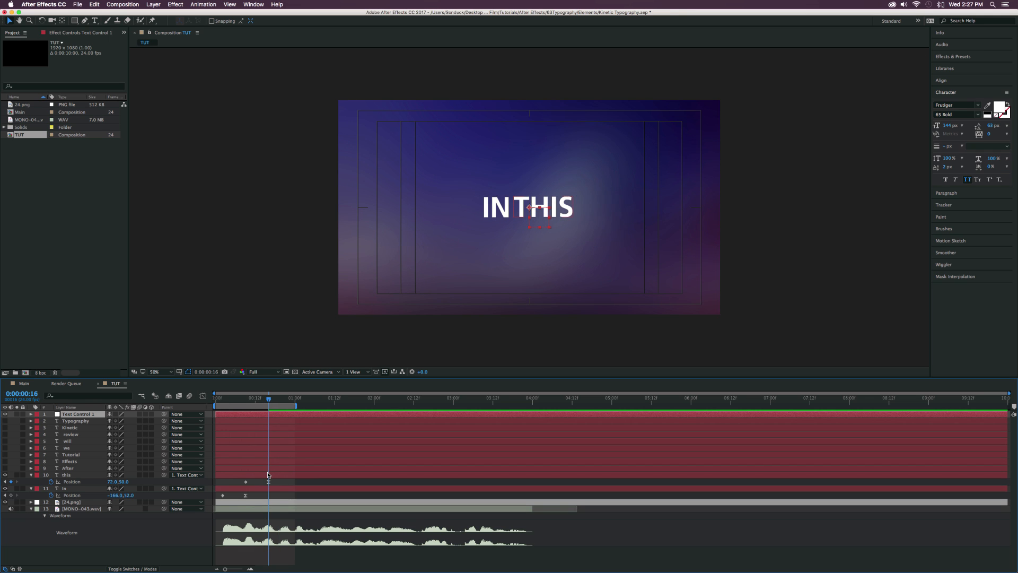
- Keyframe Text Control 1 moving down and scaling to 72%, and select AFTER
left_click(30, 414)
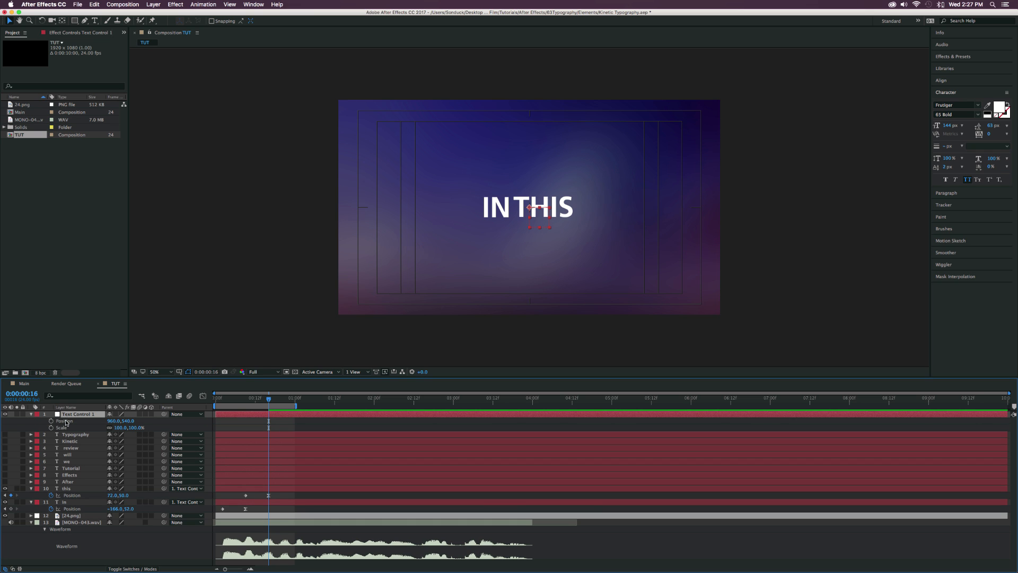
mouse_move(53, 426)
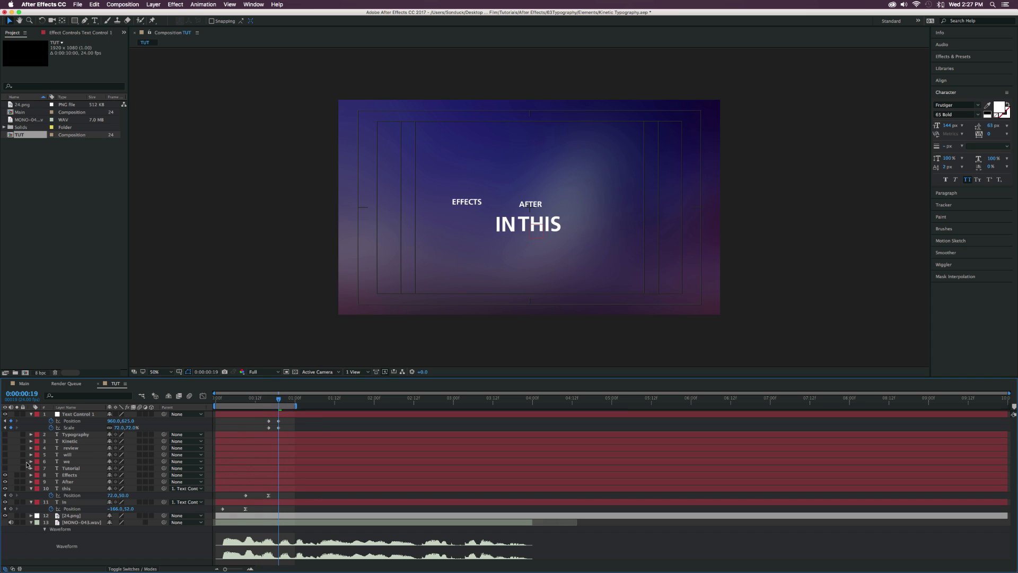
left_click(68, 481)
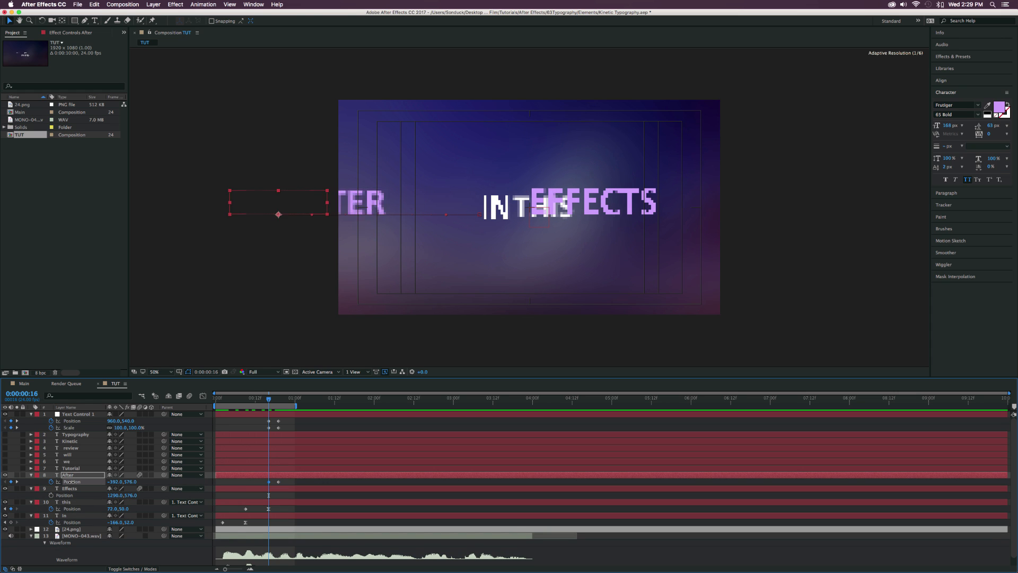
- Keyframe EFFECTS sliding in from the right, then add null Text Control 2
left_click(69, 487)
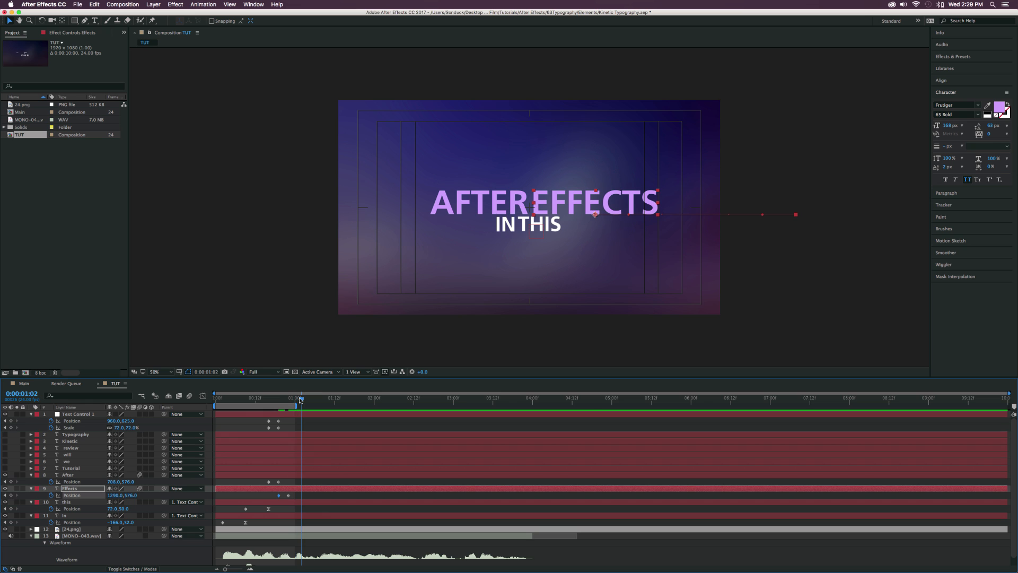
left_click(29, 481)
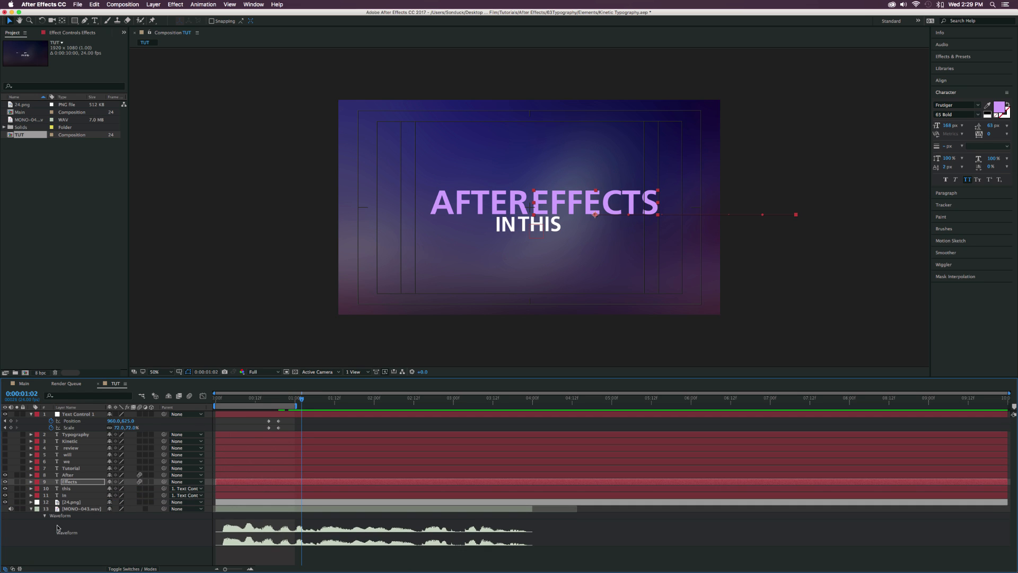
left_click(130, 174)
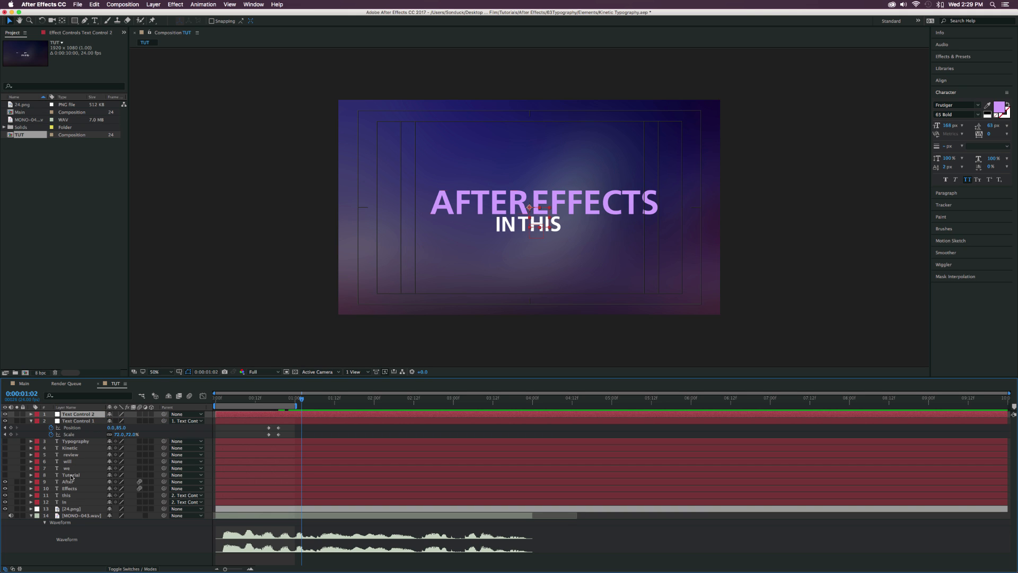
- Parent After and Effects to Text Control 2, then keyframe its Rotation -90° and Scale 58%
left_click(69, 481)
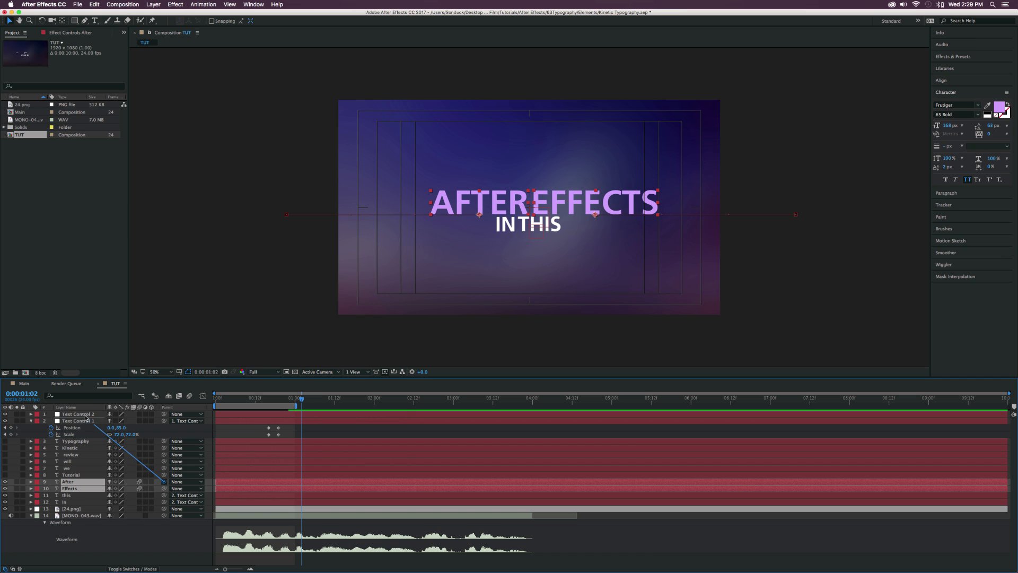
left_click(78, 414)
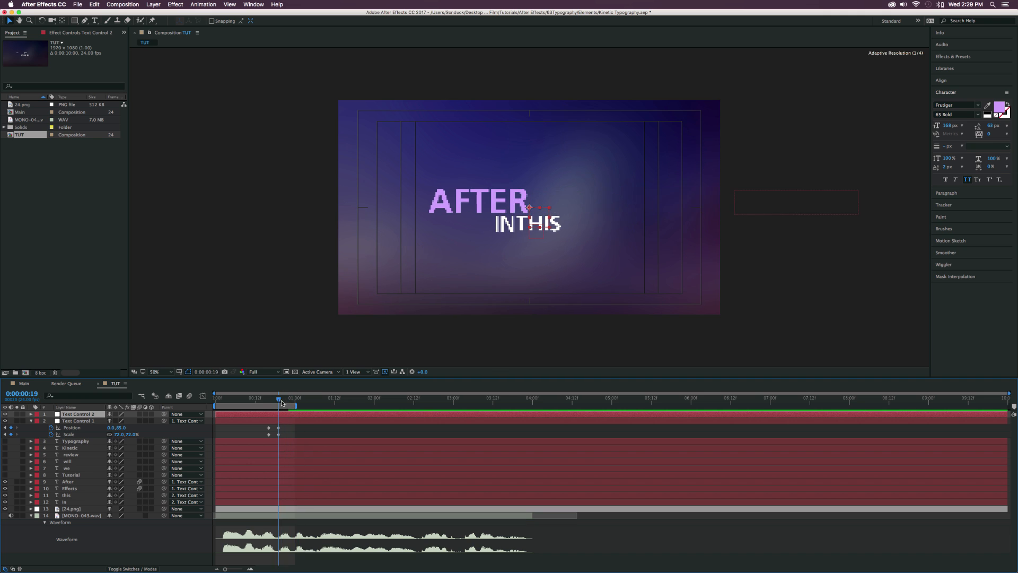
left_click(297, 398)
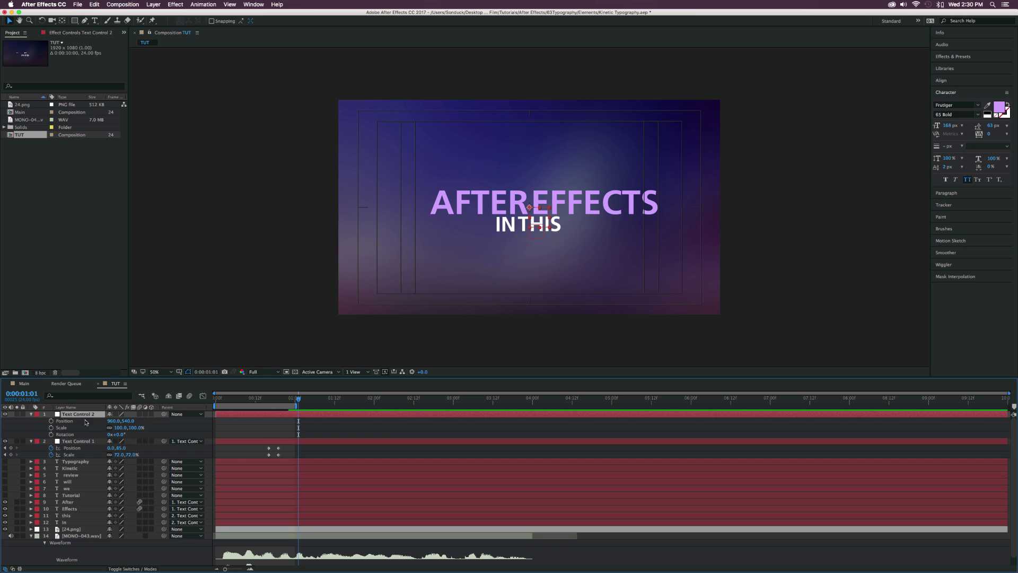
left_click(64, 420)
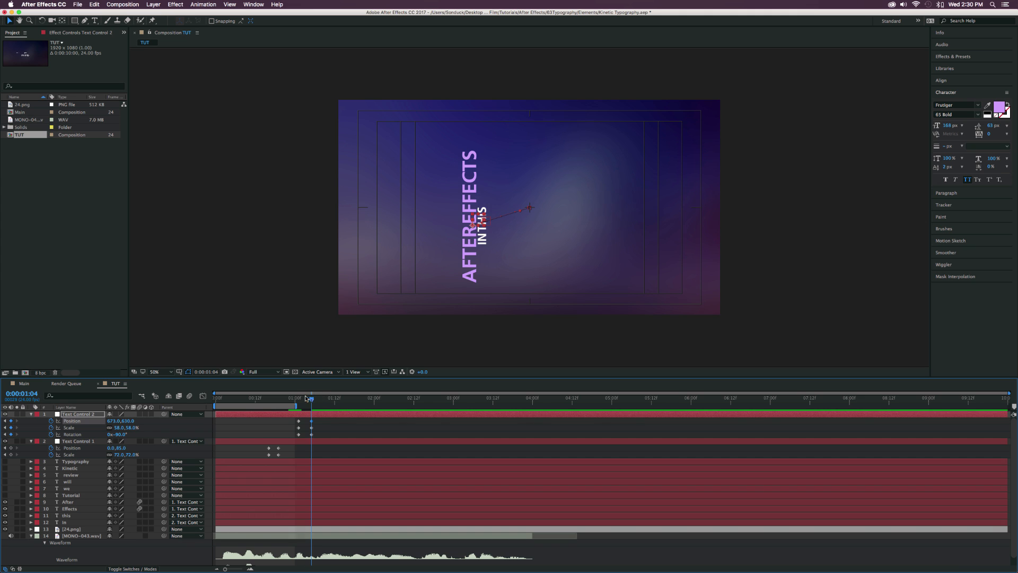
left_click(316, 397)
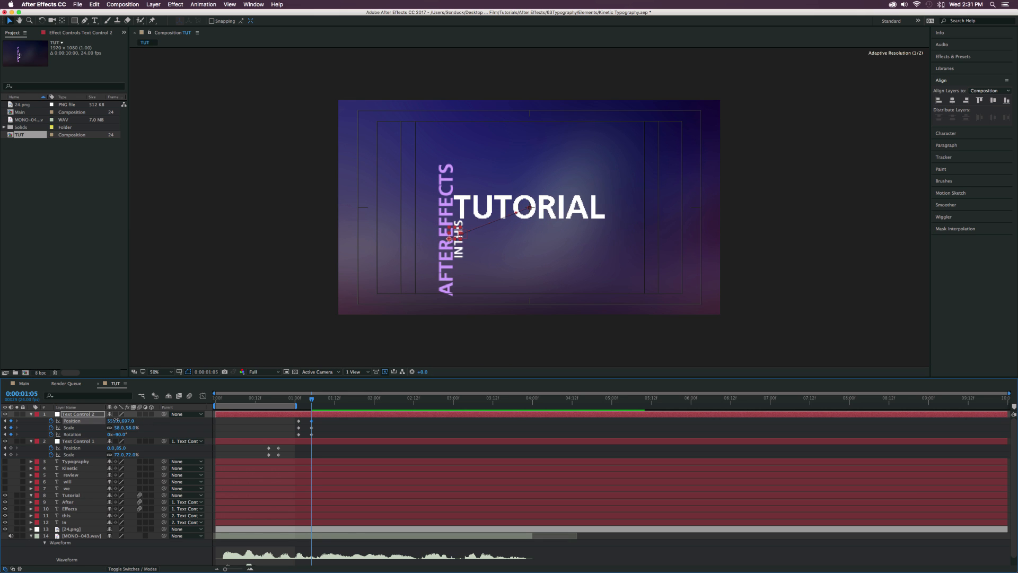
- Enable the Tutorial layer and place TUTORIAL beside the rotated word stack
left_click(70, 495)
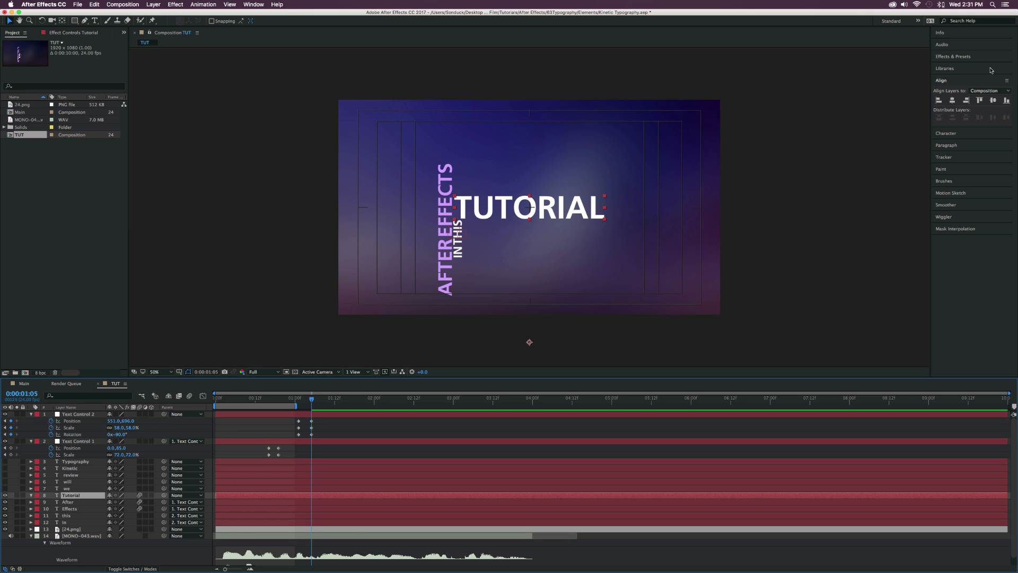
left_click(952, 57)
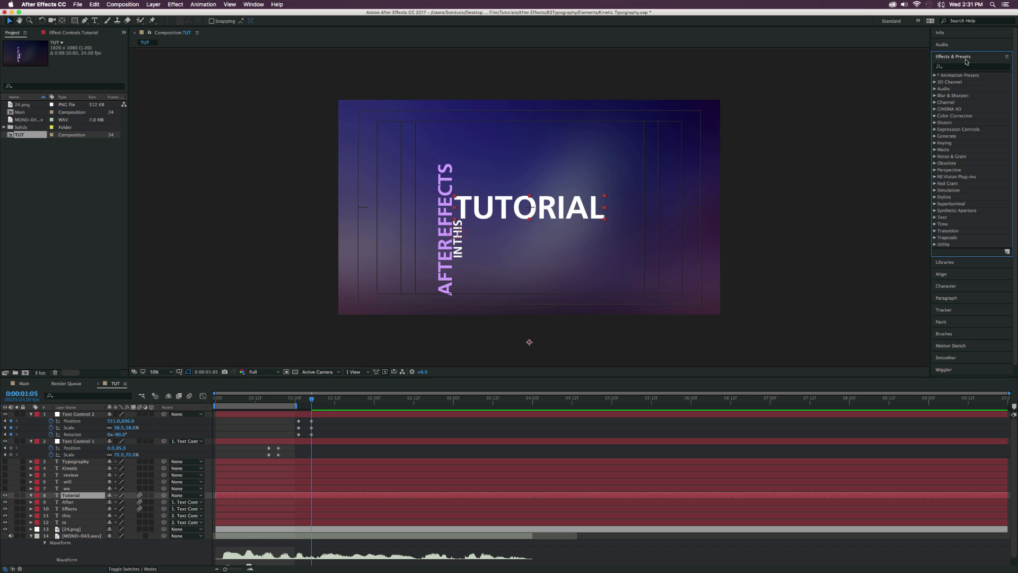
- Apply the Animate In > Drop In By Character preset to TUTORIAL, then add a new null
left_click(935, 75)
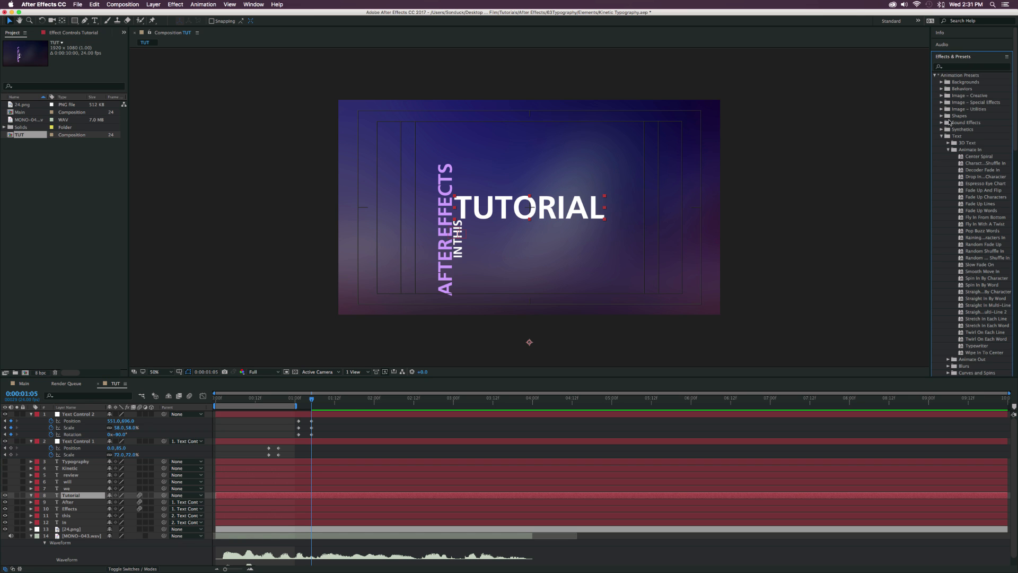
mouse_move(968, 265)
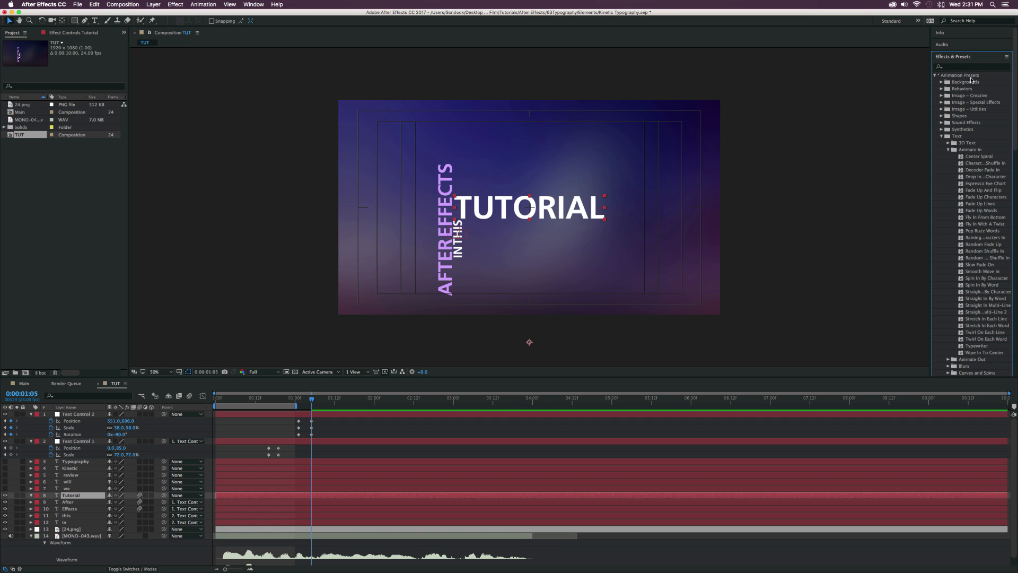
mouse_move(946, 150)
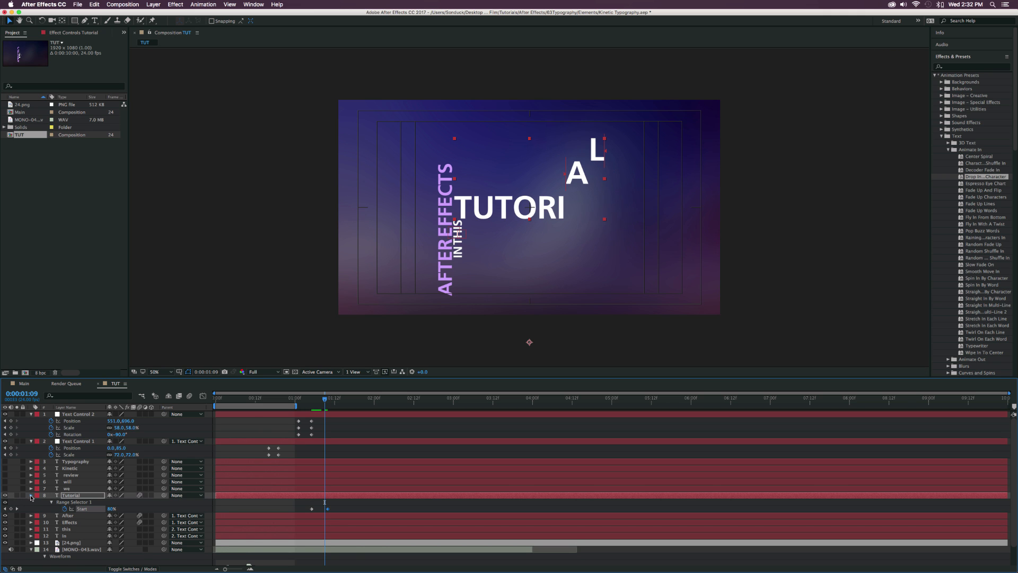
left_click(38, 494)
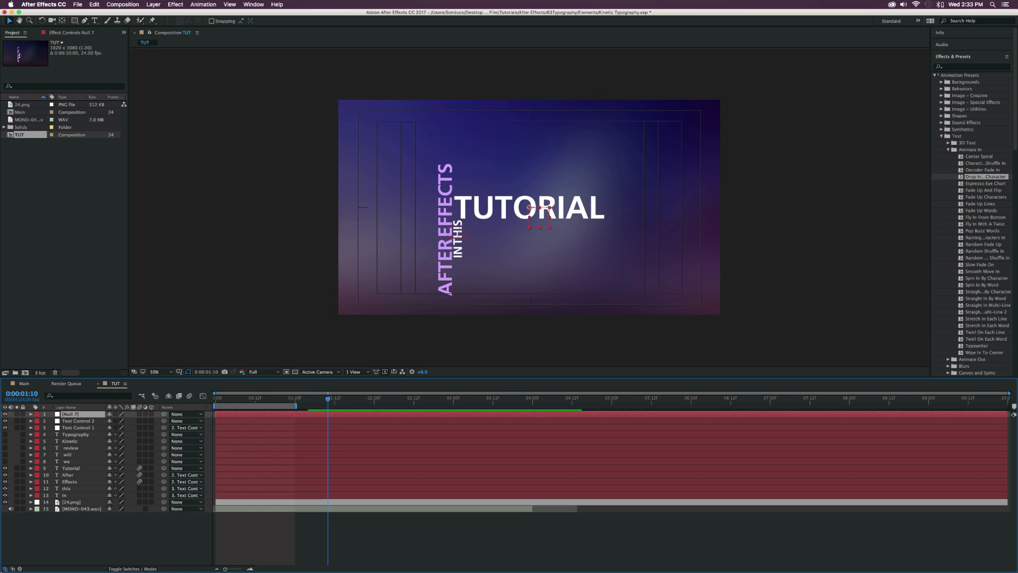
- Name the null Text Control 3, parent Text Control 2 to it, keyframe Rotation -90°, Scale 83%
left_click(70, 414)
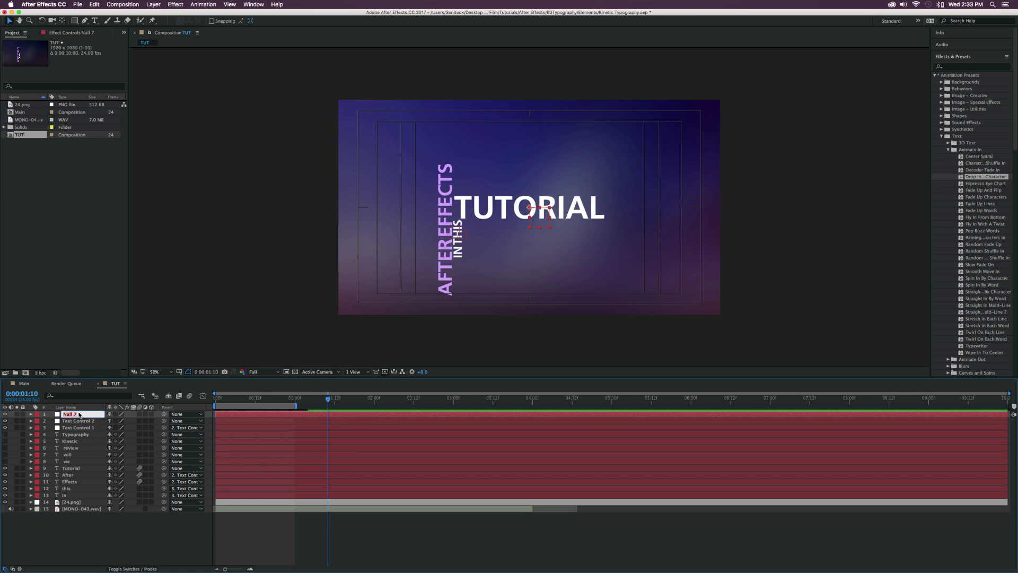
left_click(77, 414)
type("Text Control 3")
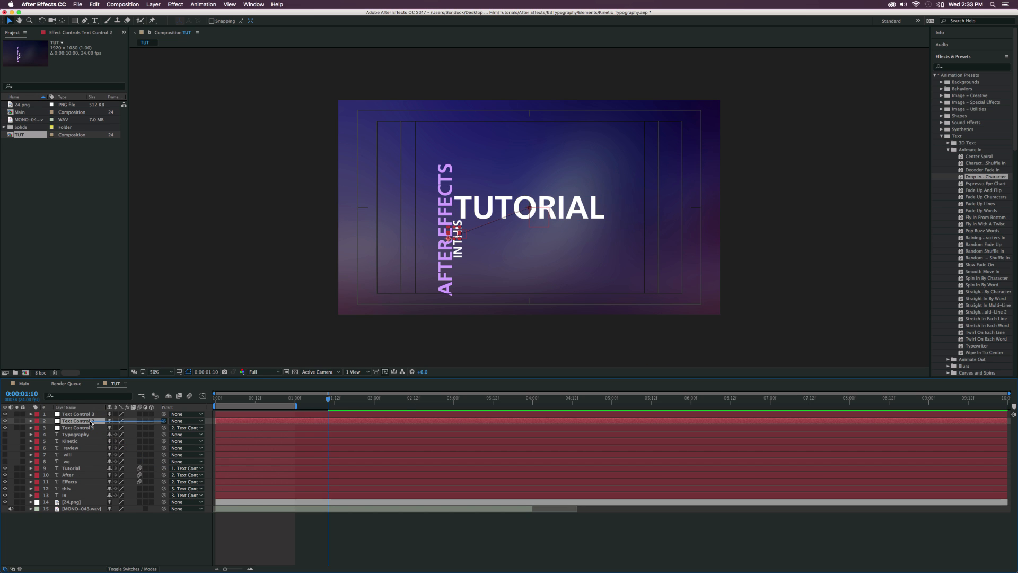
left_click(78, 414)
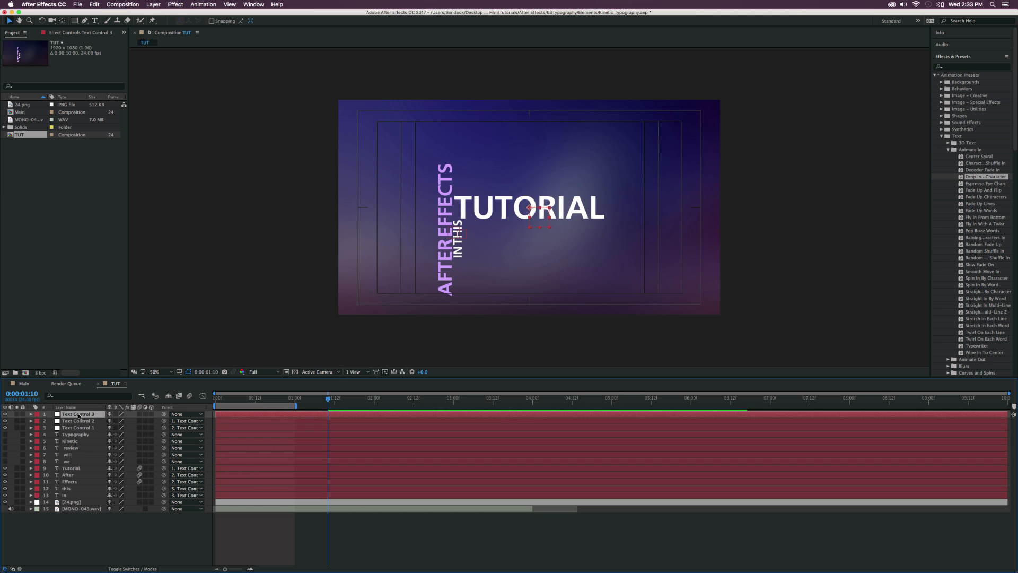
left_click(30, 414)
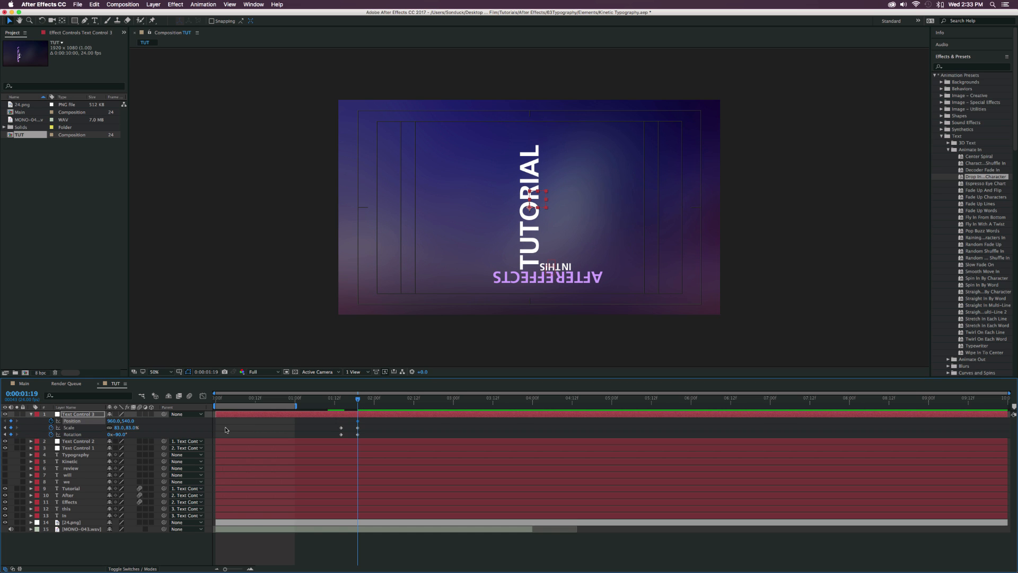
left_click(119, 420)
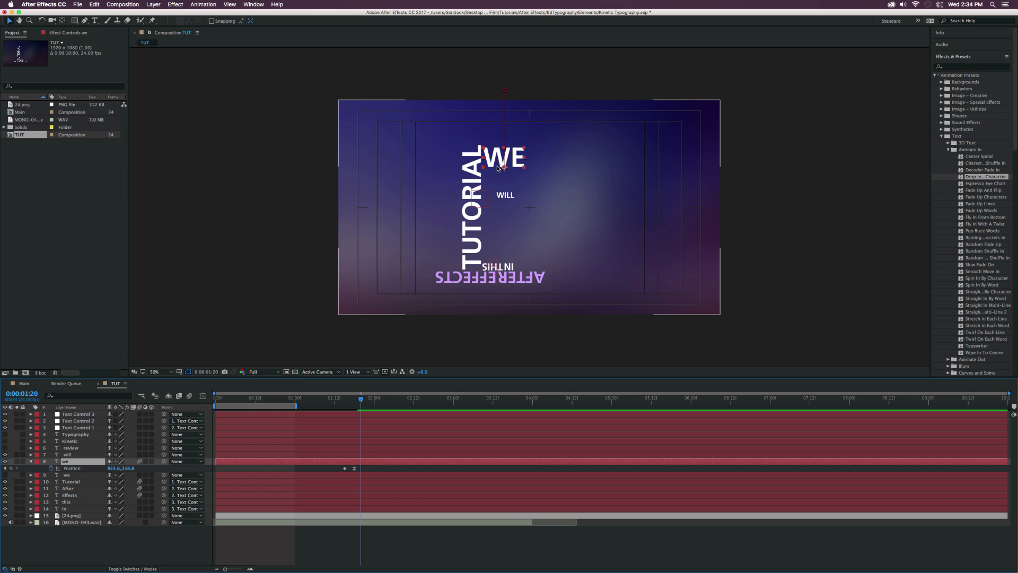
- Create a new text layer of stacked letters I, L, L beneath WE and set its fill colour
left_click(67, 454)
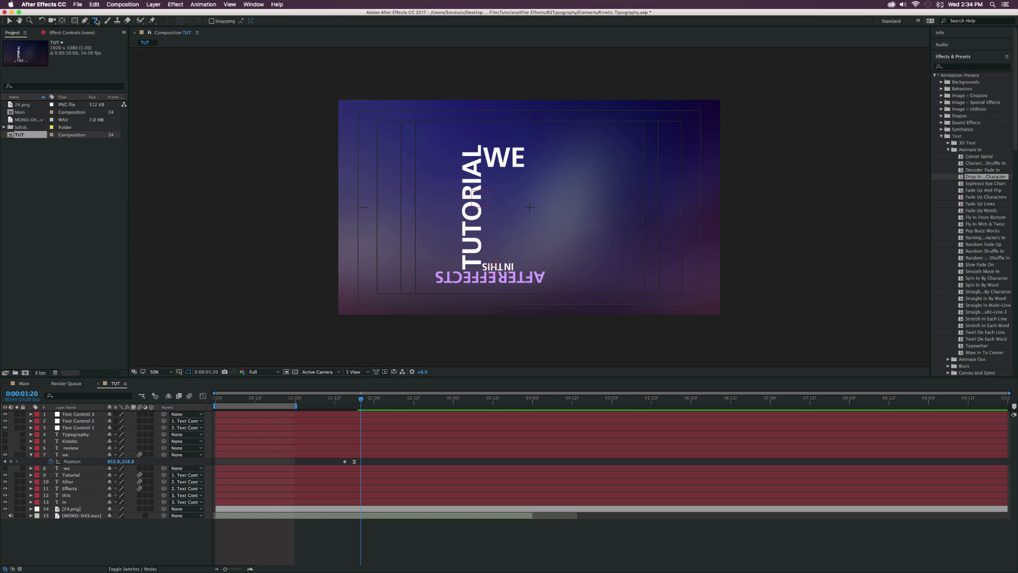
left_click(95, 20)
type("ILL")
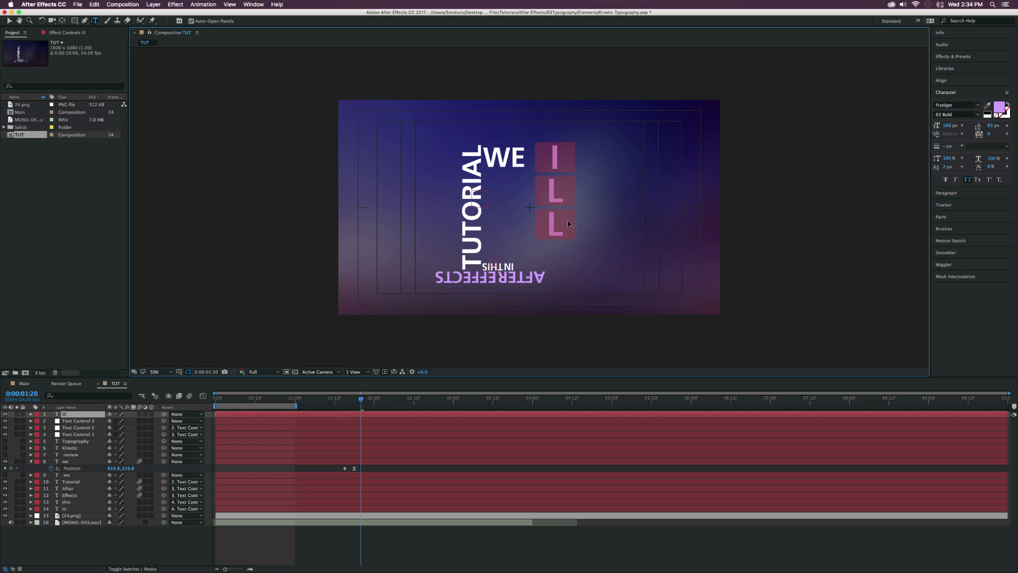
left_click(1004, 105)
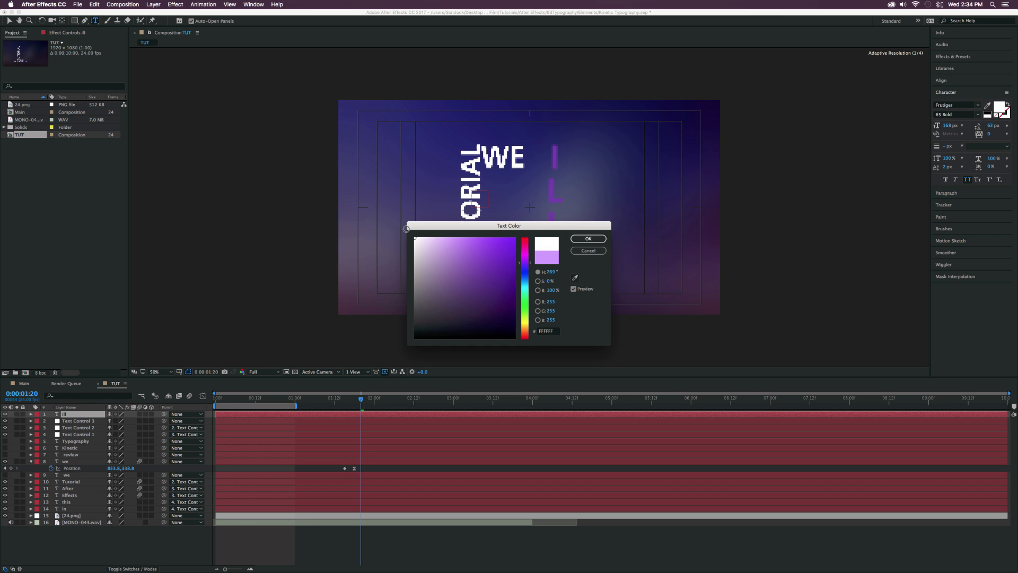
left_click(587, 238)
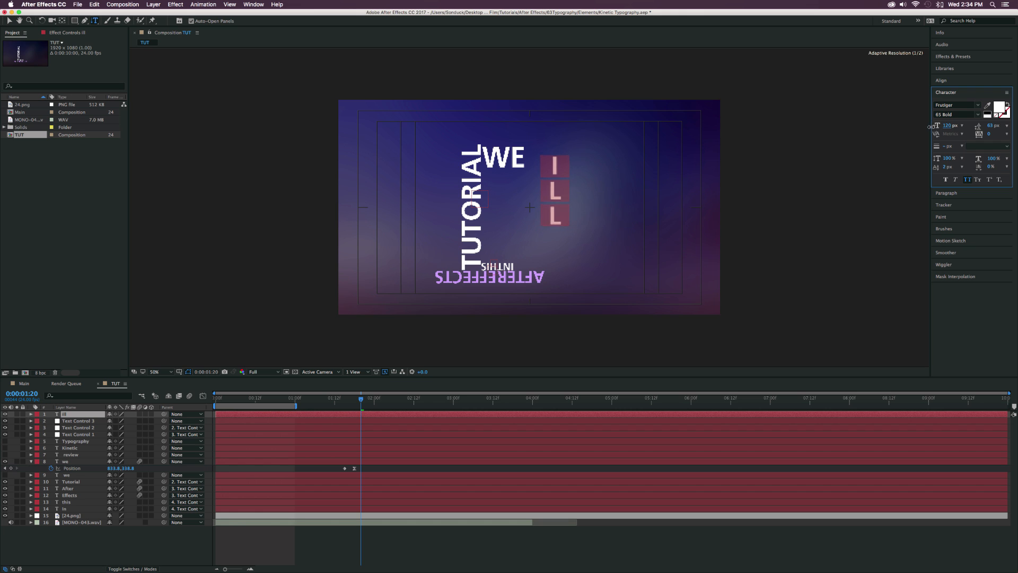
left_click(11, 20)
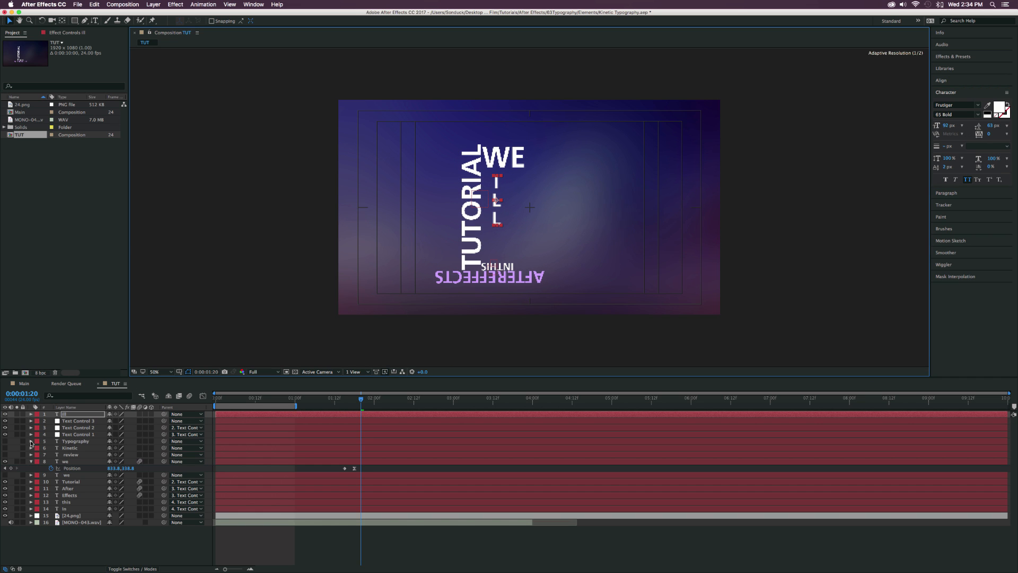
- Add an Animate > Scale animator to the ILL letters layer and expand Animator 1
left_click(30, 414)
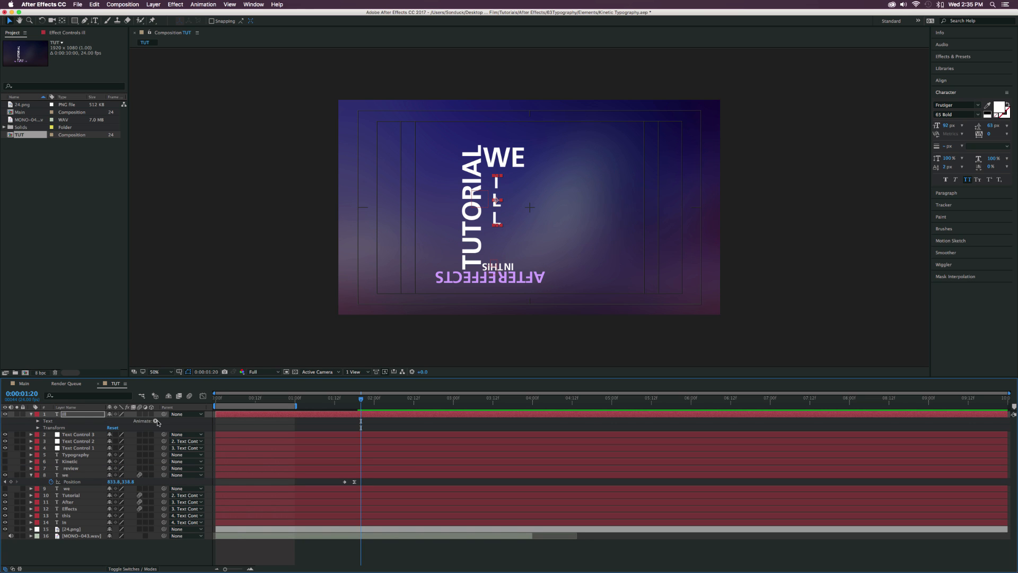
left_click(156, 420)
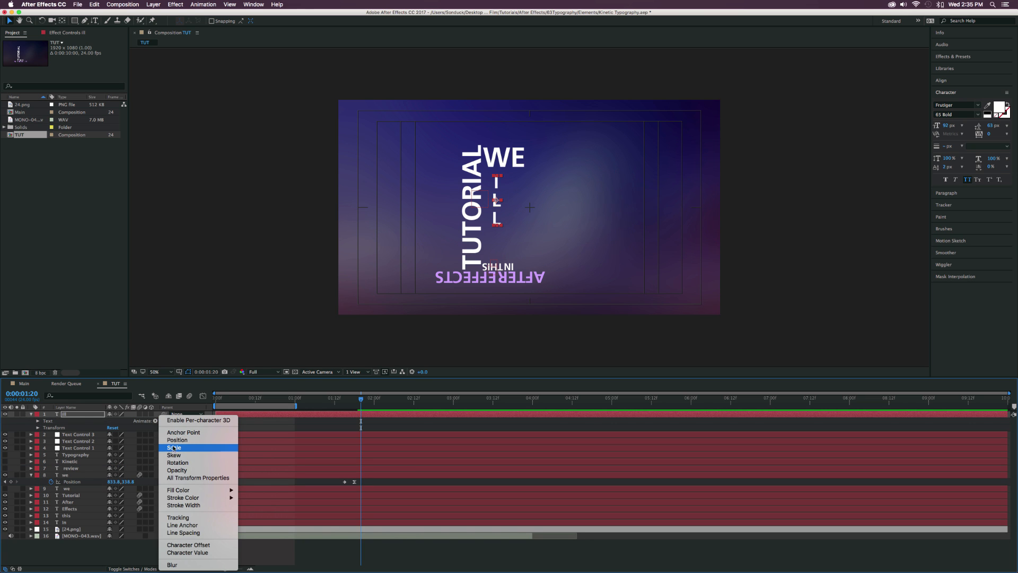
left_click(173, 447)
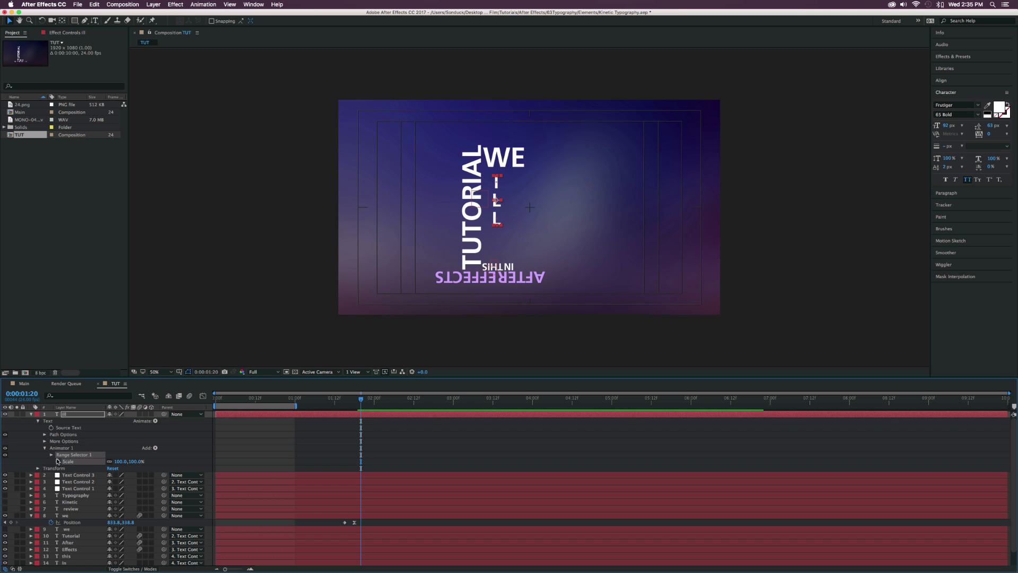
left_click(75, 461)
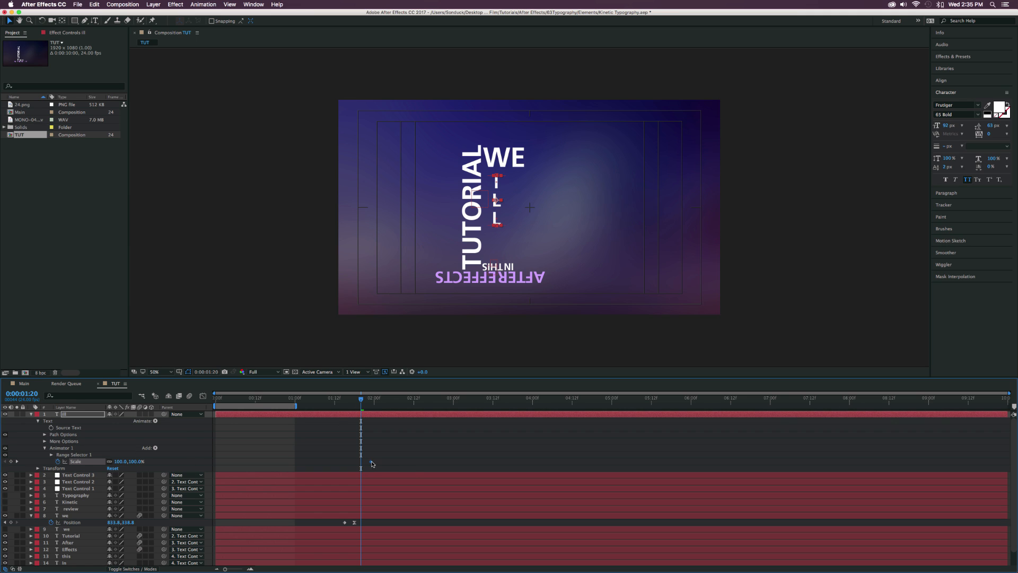
double_click(121, 460)
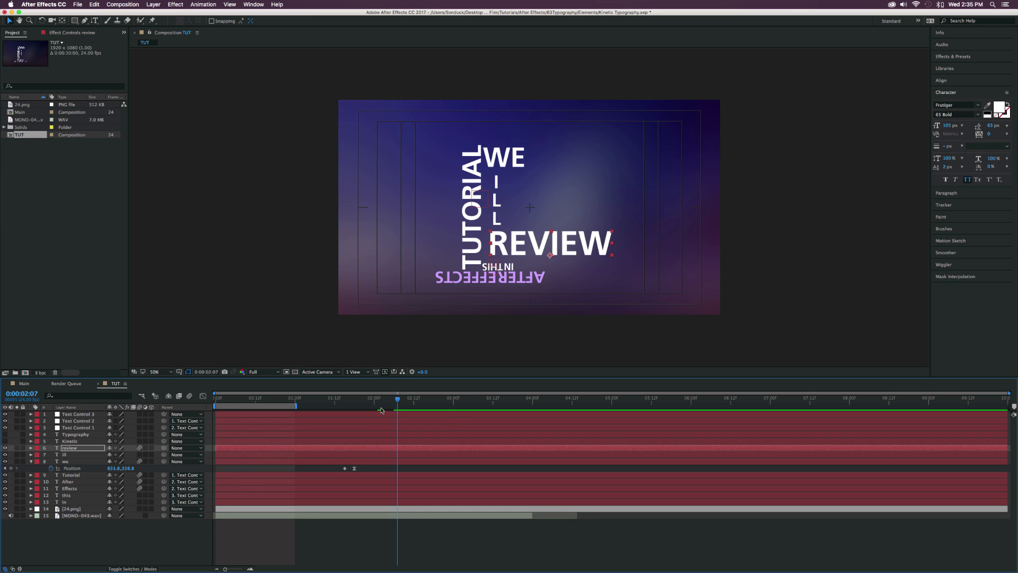
mouse_move(382, 408)
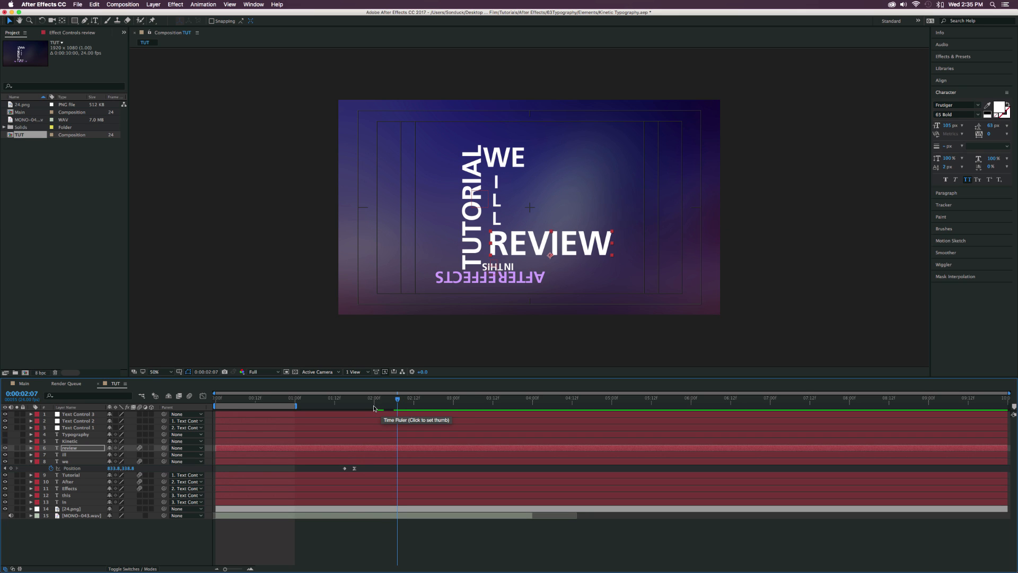
mouse_move(459, 336)
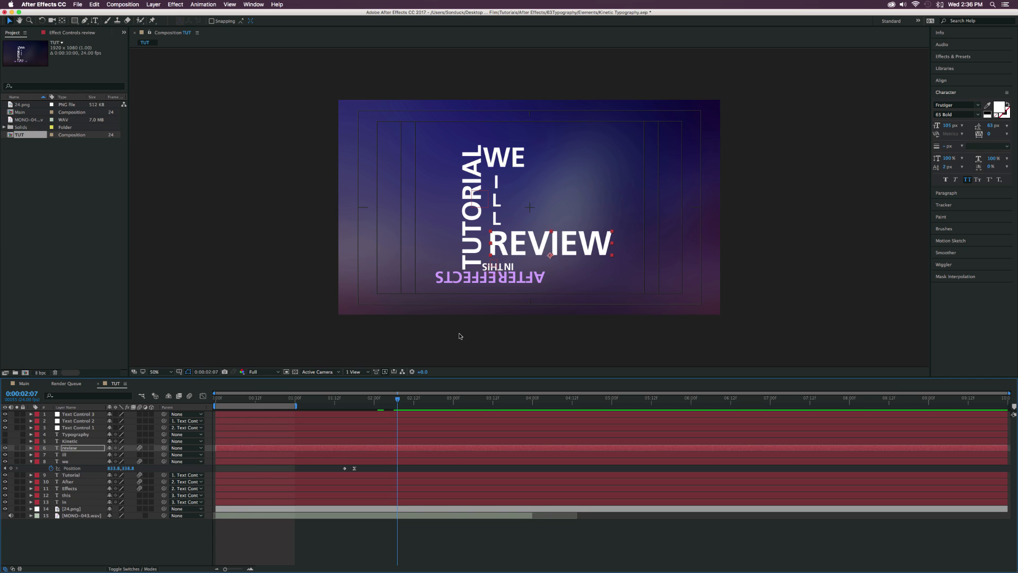
- Create REVIEW, KINETIC and TYPOGRAPHY text layers, colour them, and position them around WILL
left_click(466, 397)
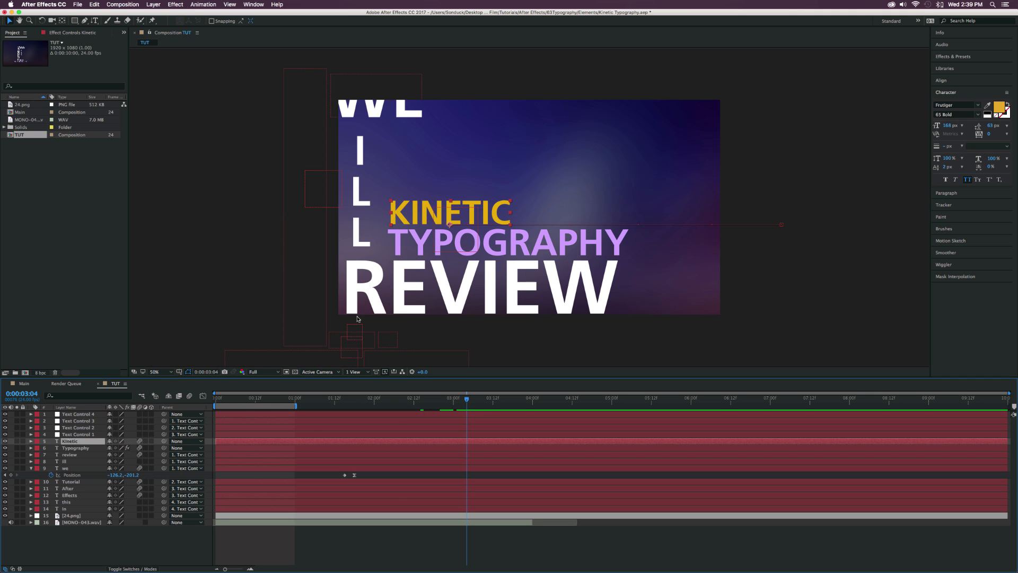
mouse_move(980, 58)
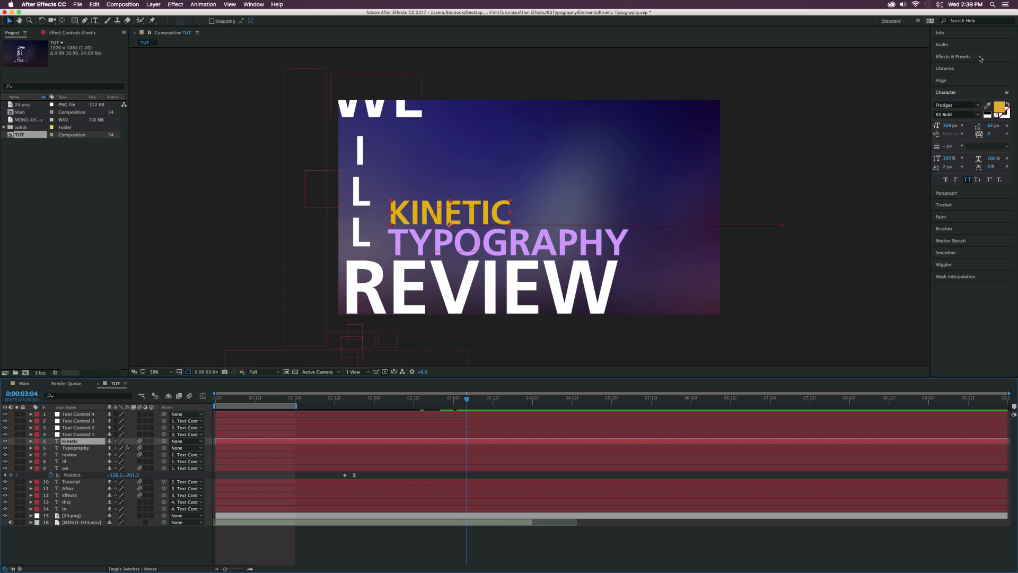
- Apply an Animation Presets > Text > Organic preset to KINETIC and scrub the timeline
left_click(952, 56)
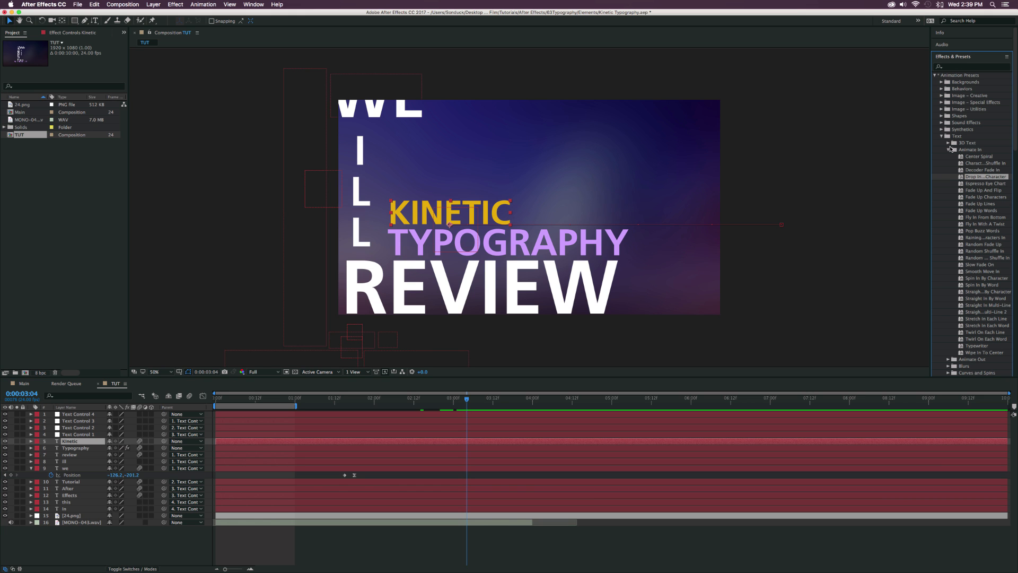
scroll("down", 3)
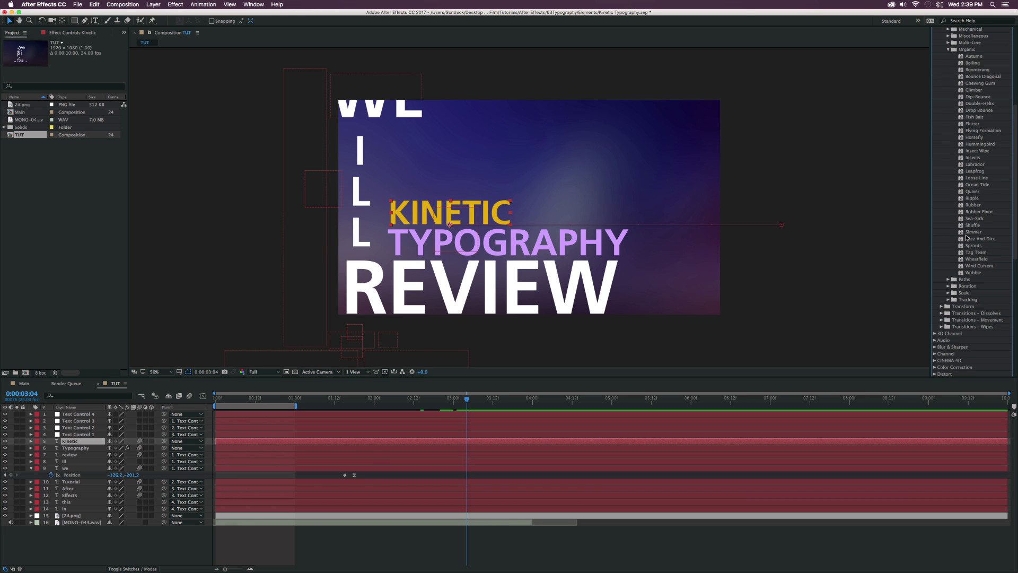
scroll("up", 3)
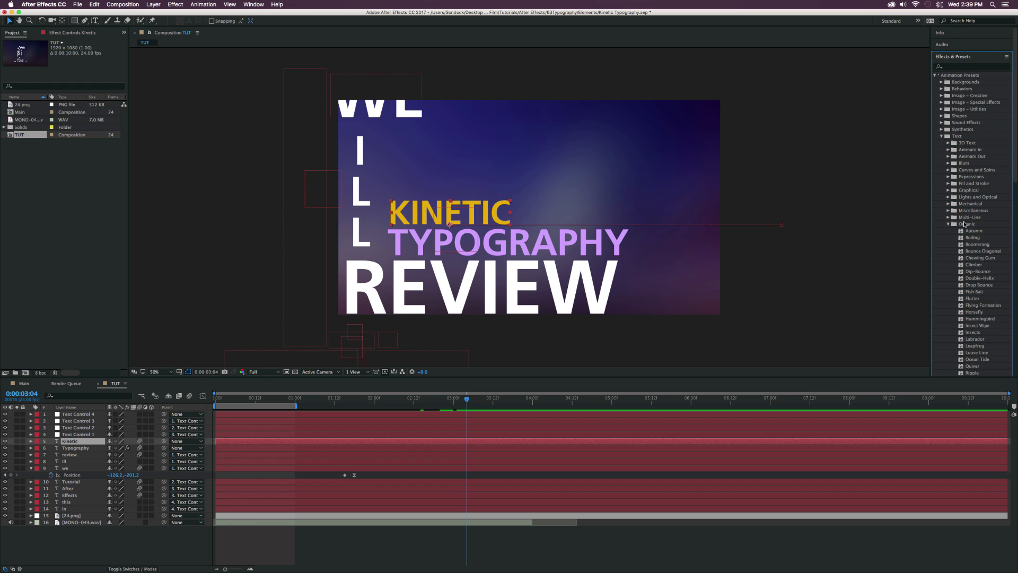
scroll("down", 3)
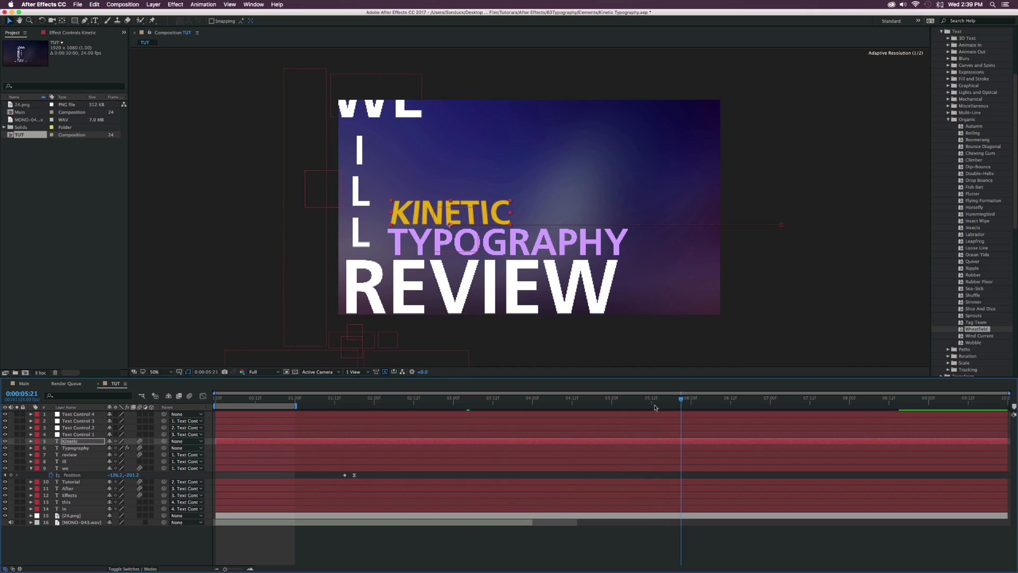
left_click(598, 397)
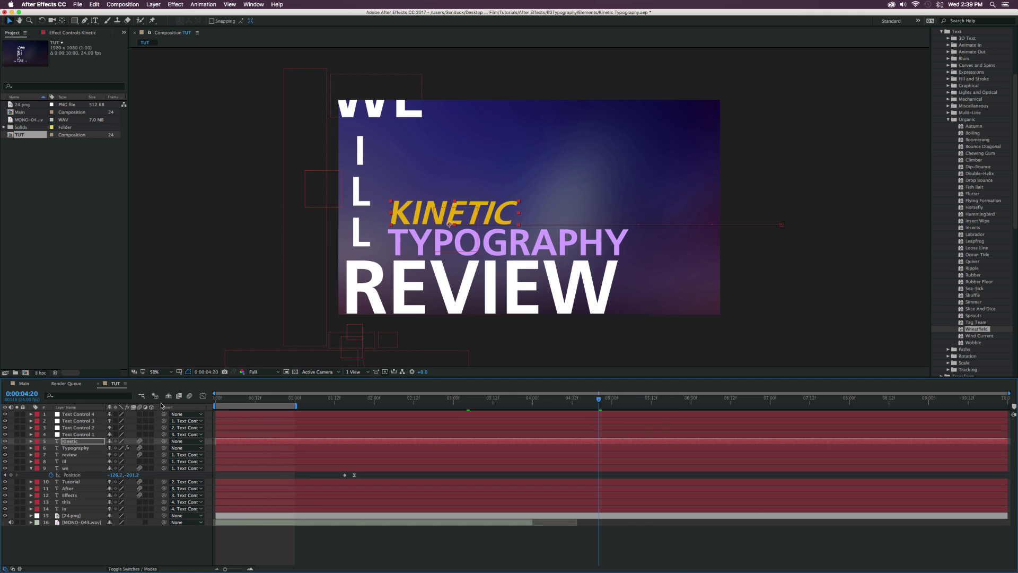
left_click(75, 449)
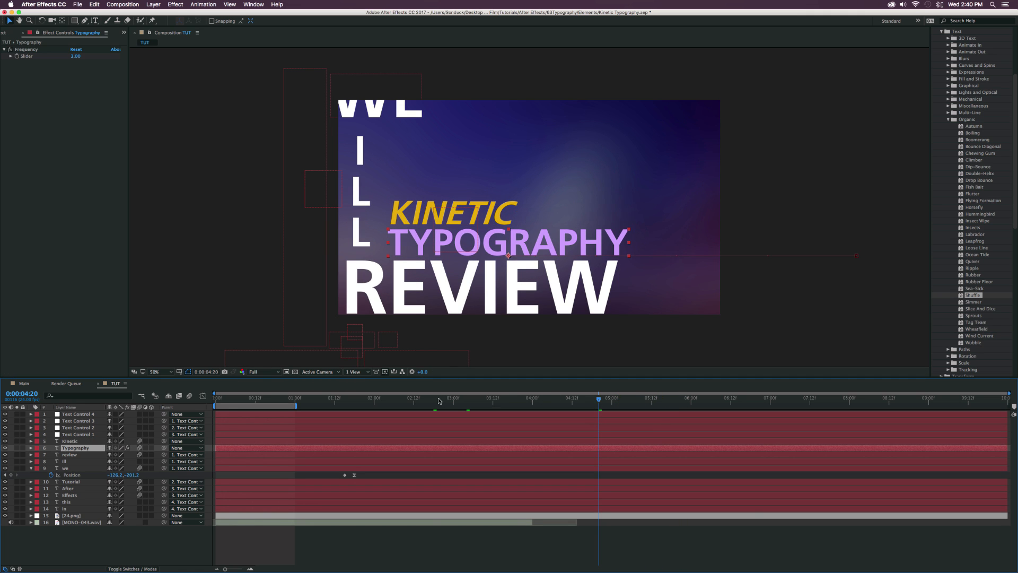
- Apply Organic > Shuffle to TYPOGRAPHY and set Frequency to 2 and Frequency 2 to 3
left_click(477, 398)
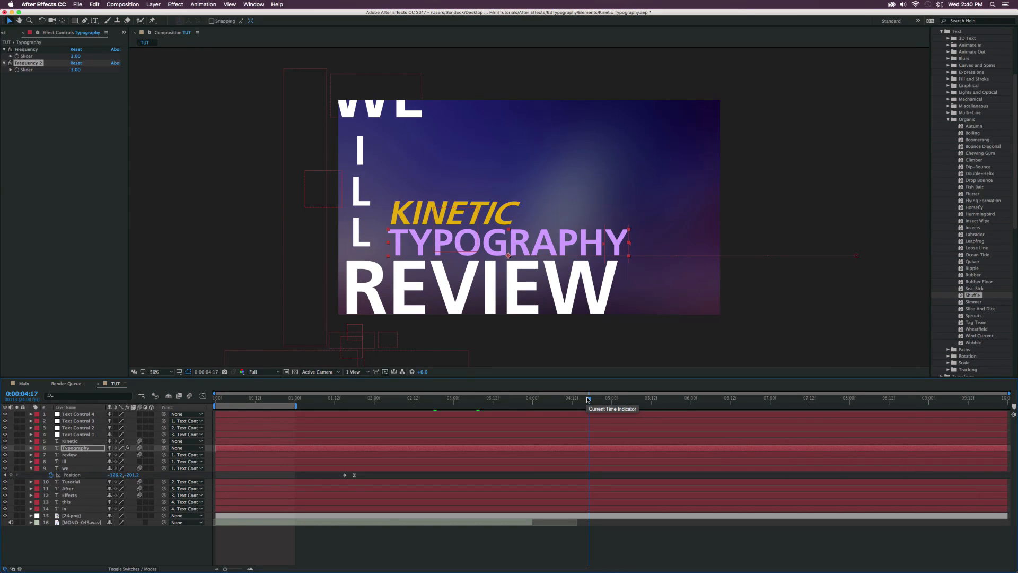
mouse_move(562, 398)
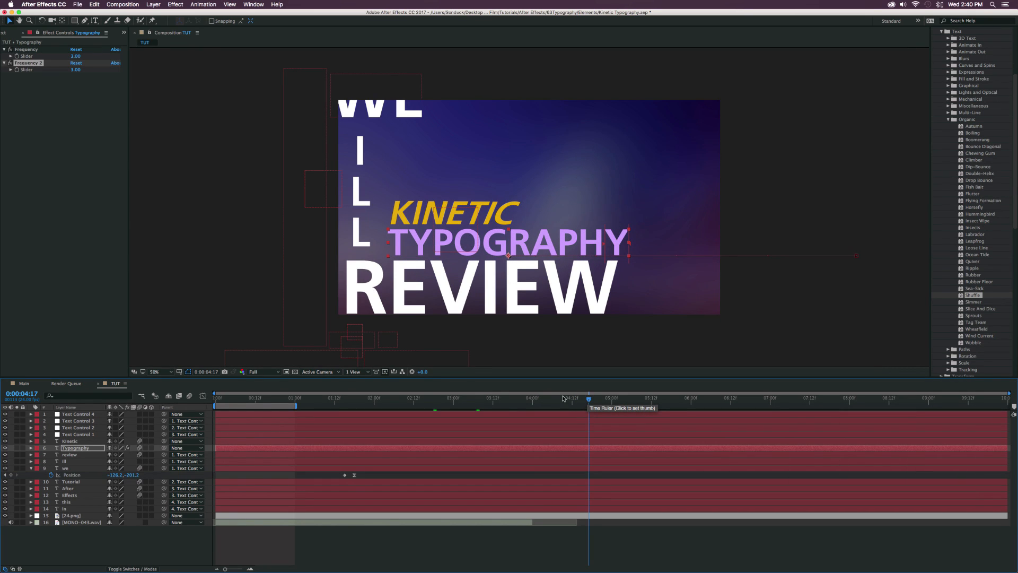
mouse_move(394, 392)
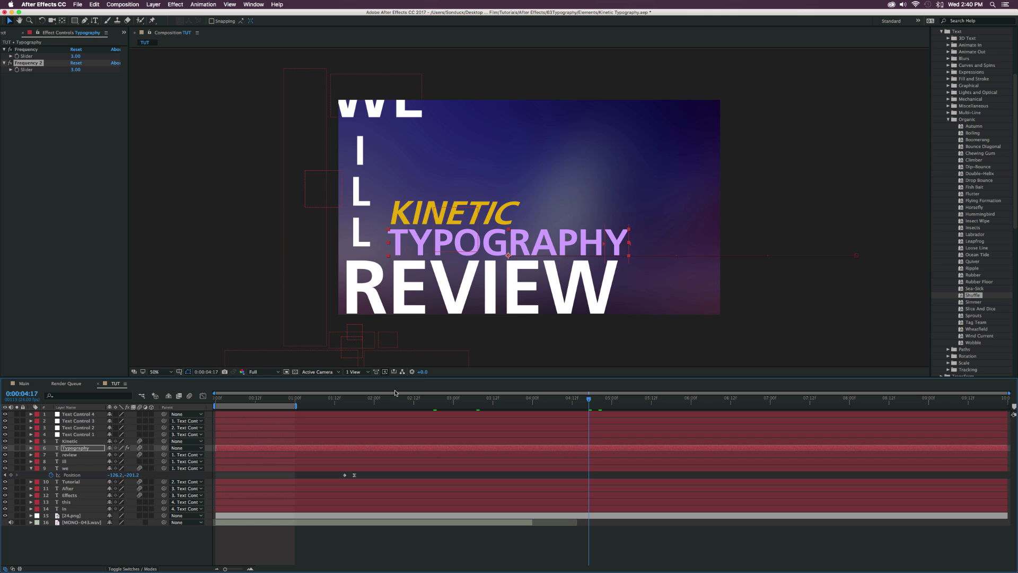
mouse_move(88, 523)
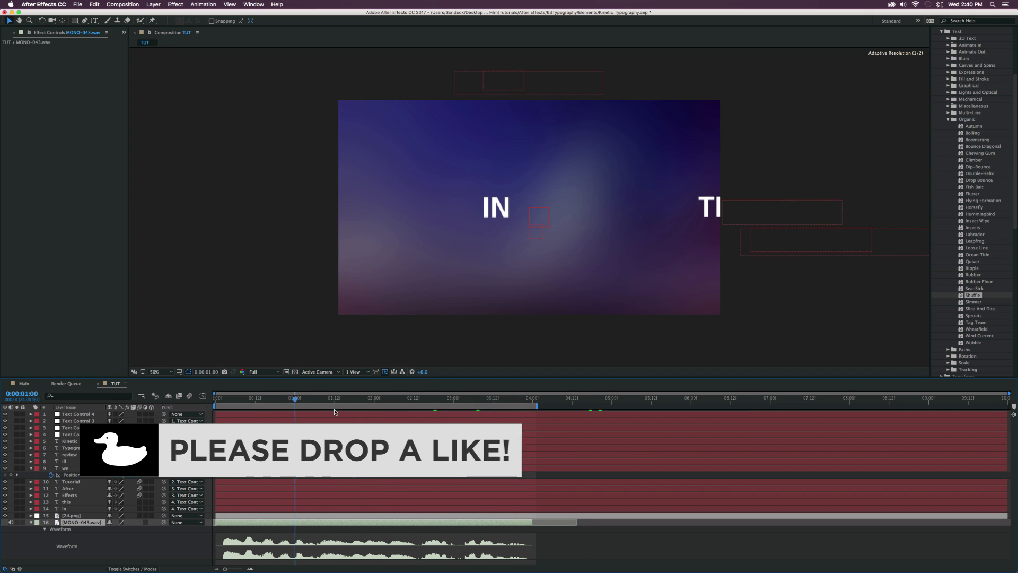
- Preview the composition, then play the rendered Main.mov in Quick Look
left_click(450, 397)
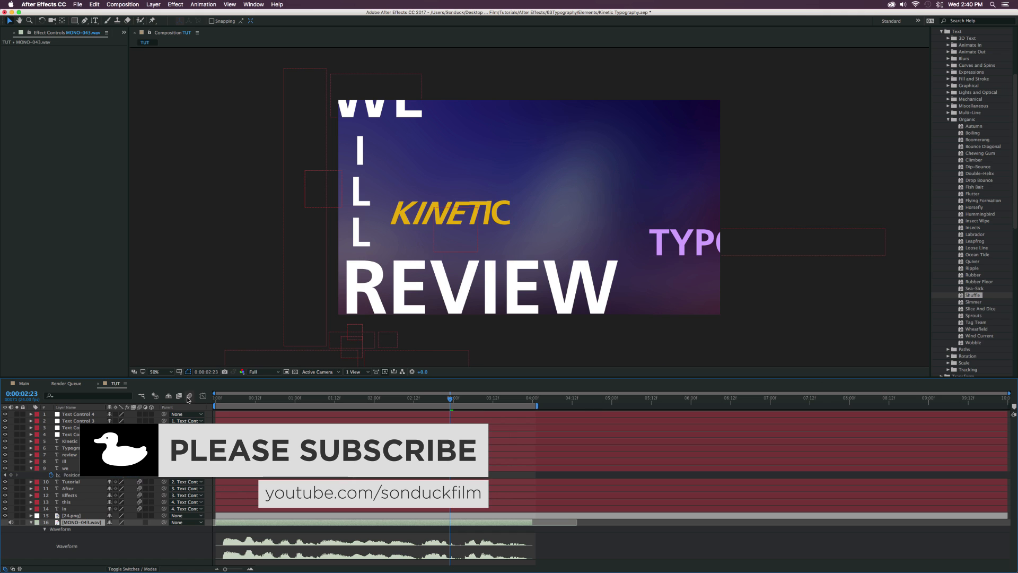
left_click(239, 396)
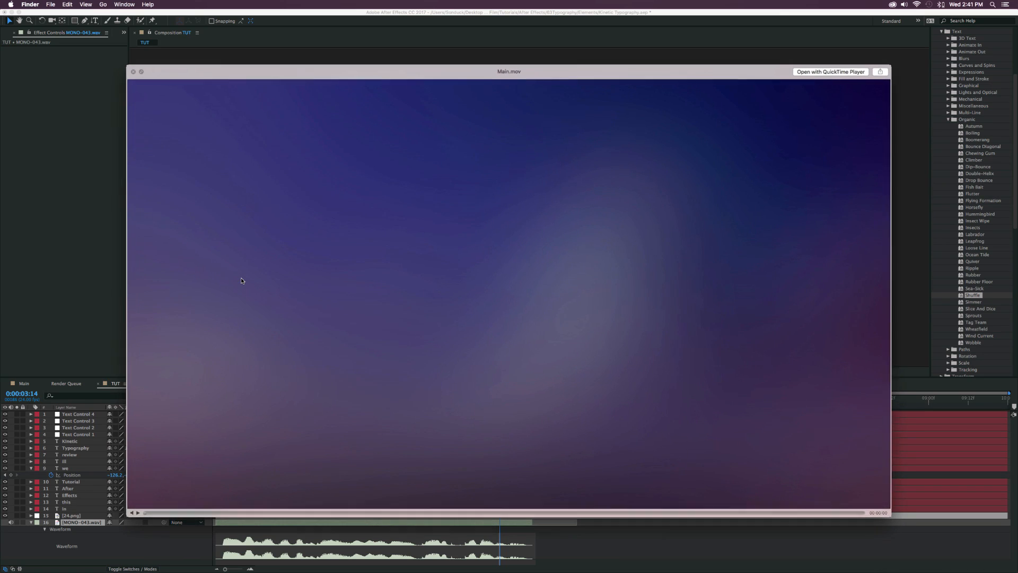
left_click(136, 512)
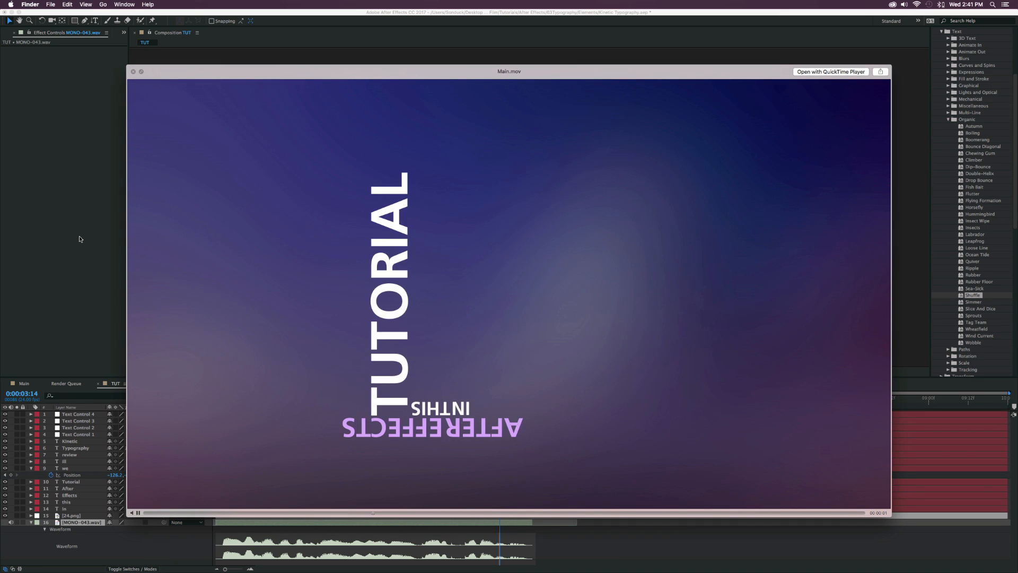